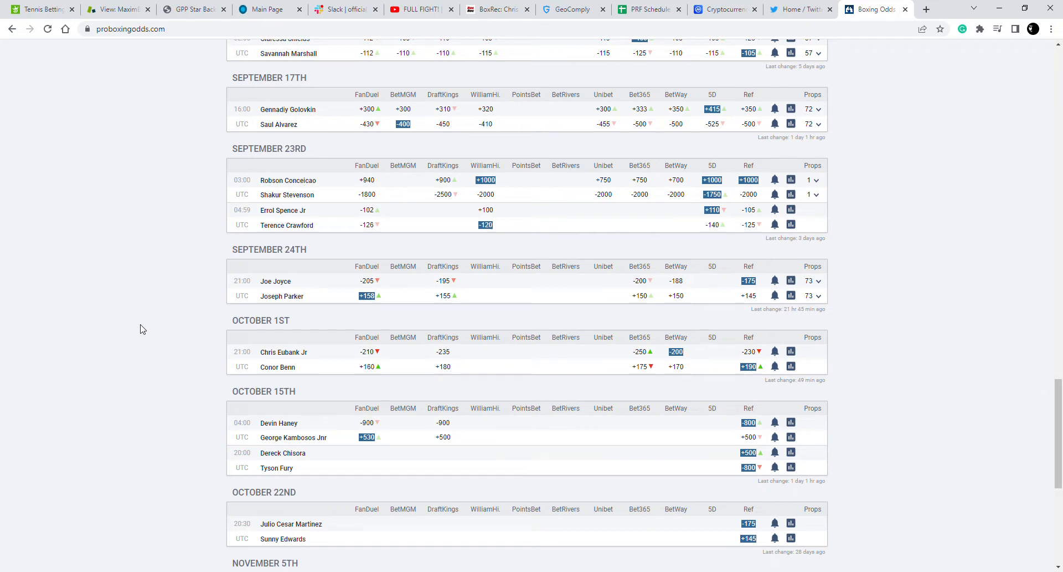
pyautogui.moveTo(485, 54)
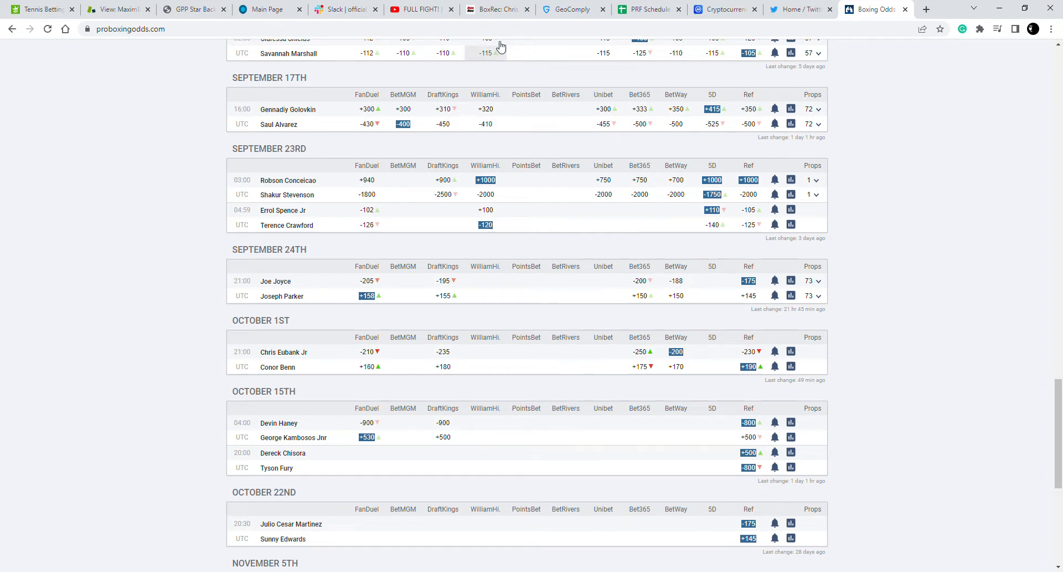
# Read down Chris Eubank Jr's Boxing Pro bouts table from recent fights back to his 2012 bouts
pyautogui.click(494, 9)
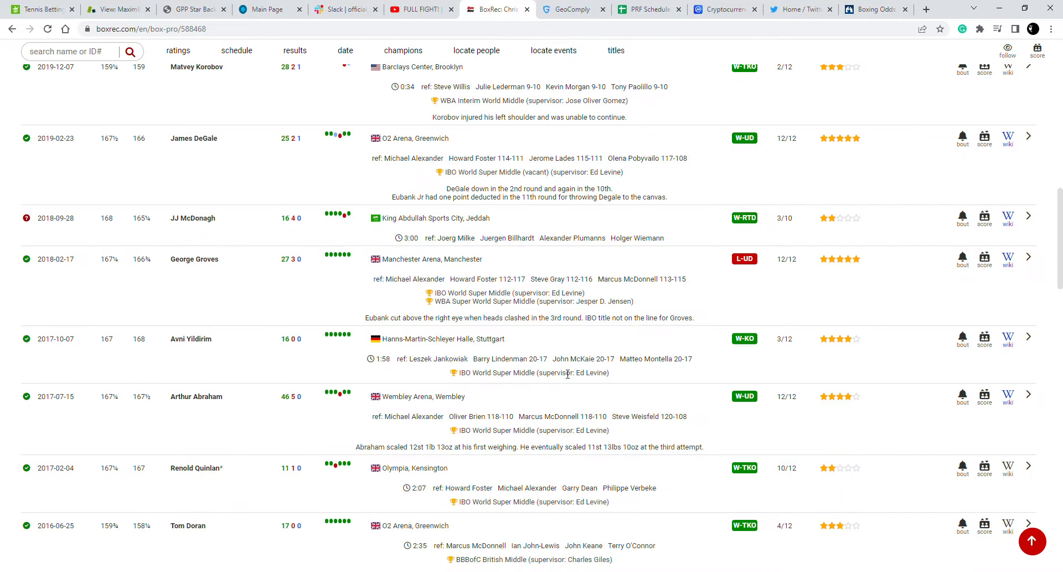
pyautogui.scroll(-3)
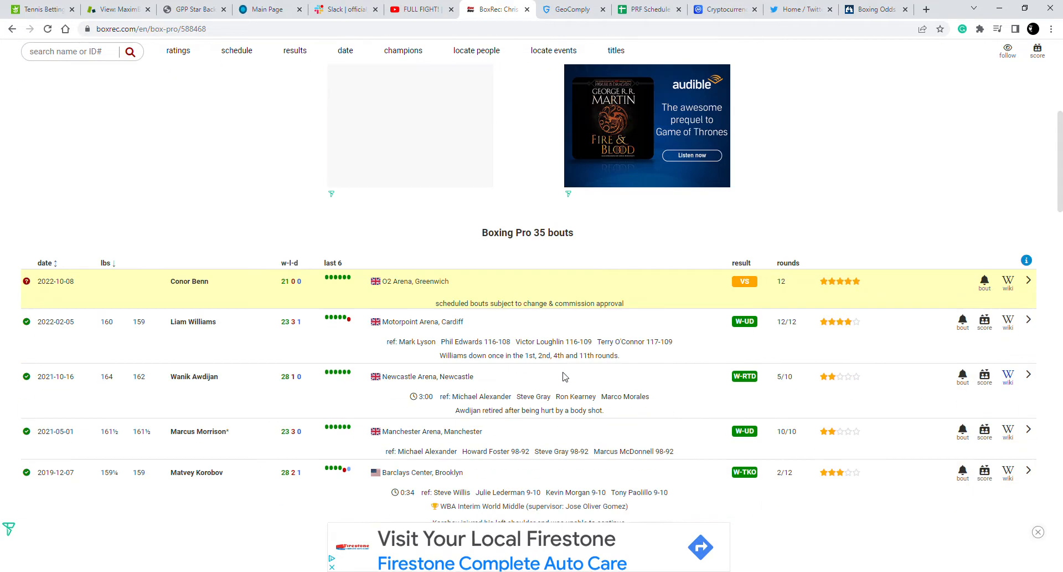
pyautogui.scroll(-3)
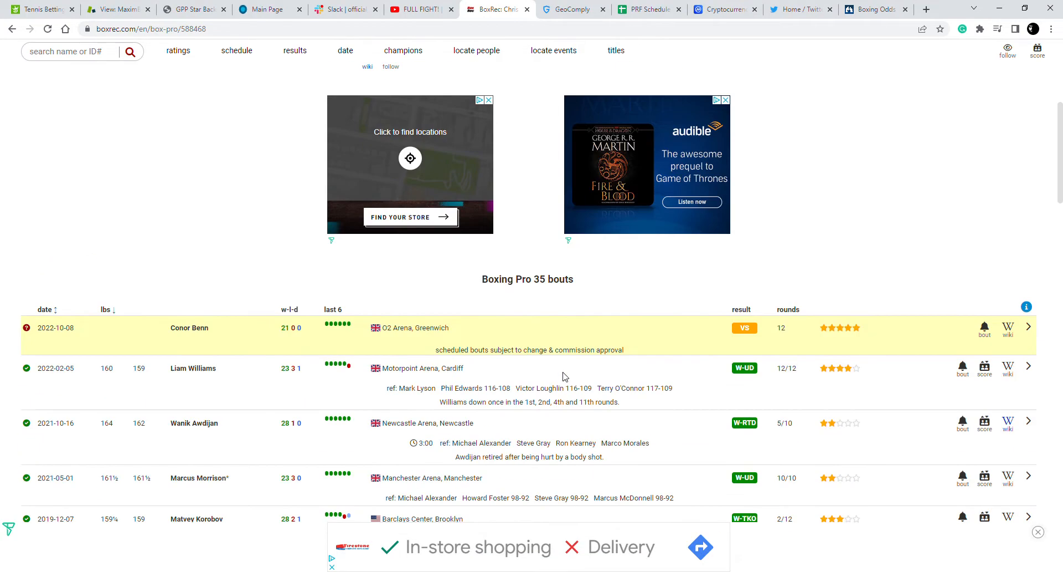
pyautogui.scroll(-3)
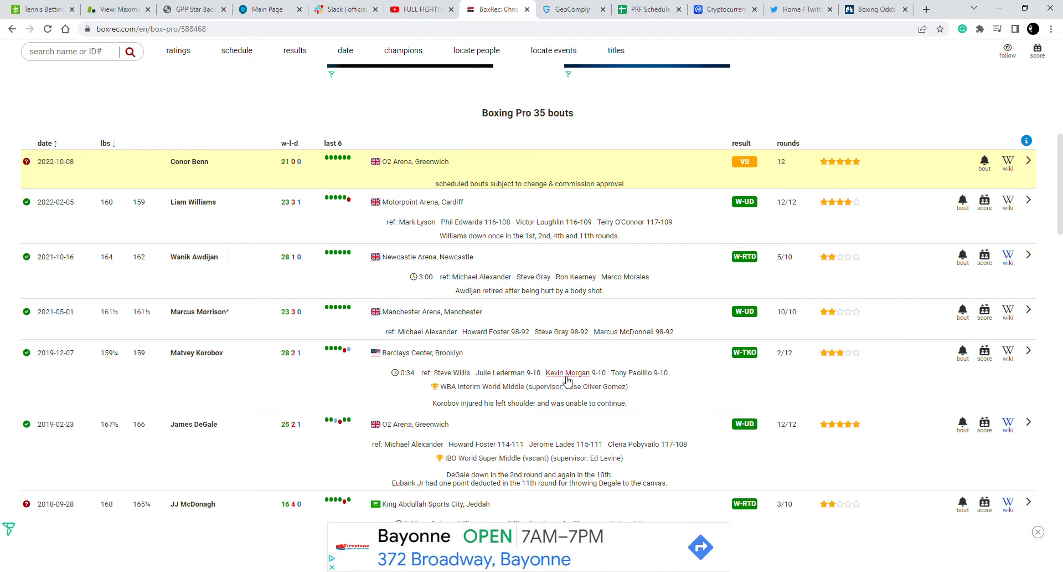
pyautogui.scroll(-3)
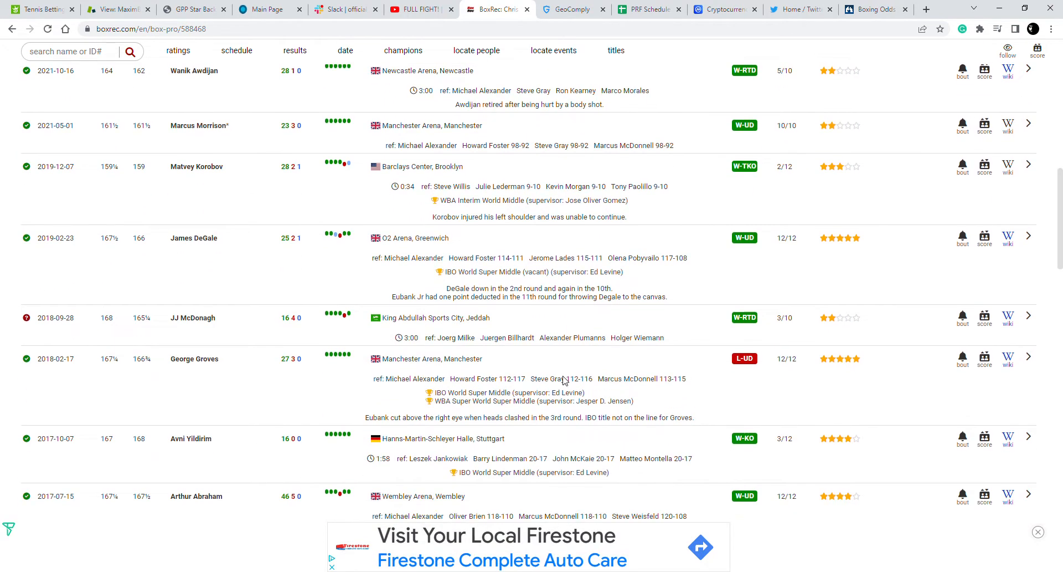
pyautogui.scroll(-3)
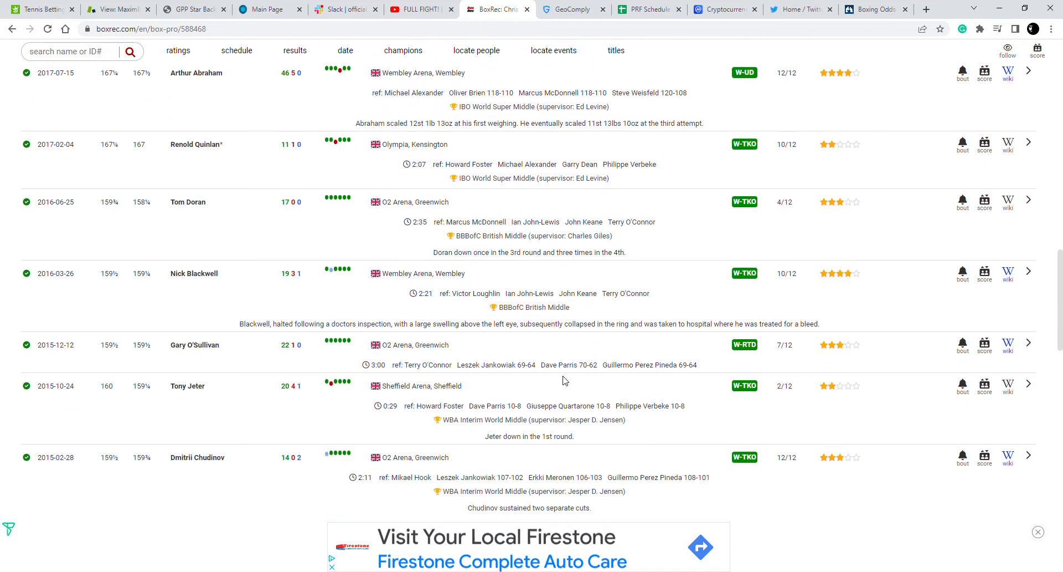
pyautogui.scroll(-3)
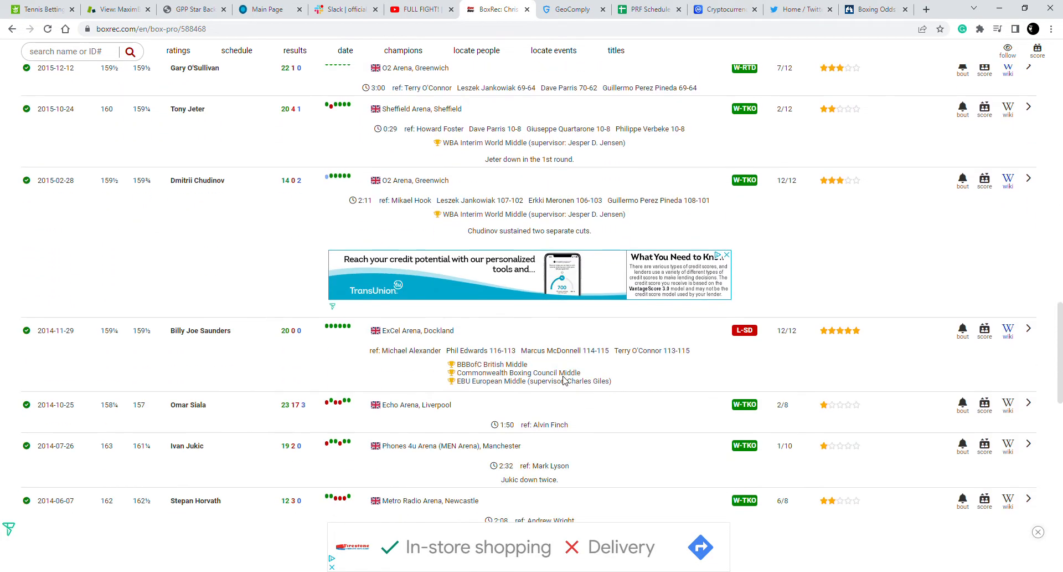
pyautogui.scroll(-3)
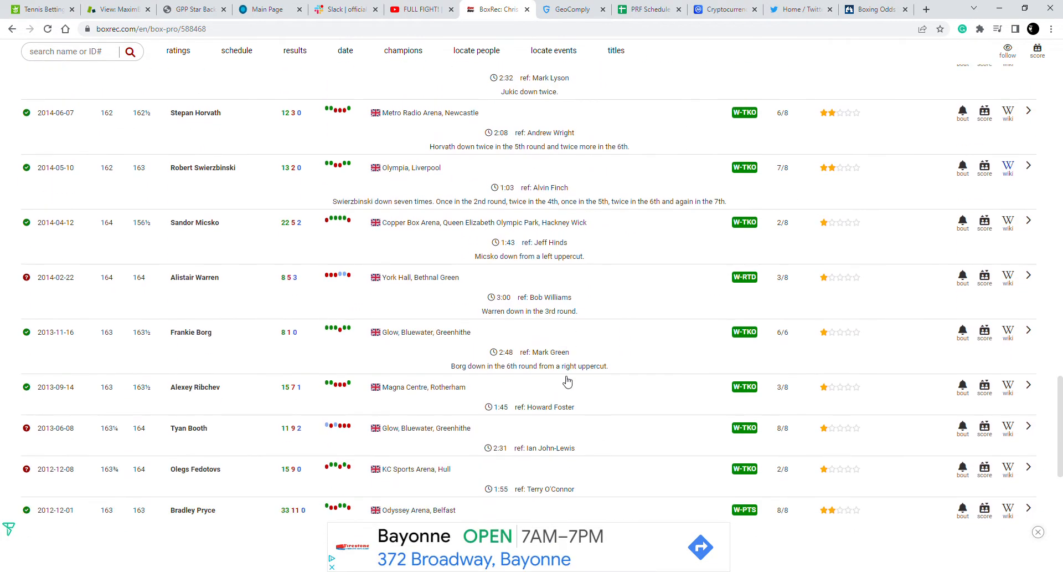
pyautogui.scroll(-3)
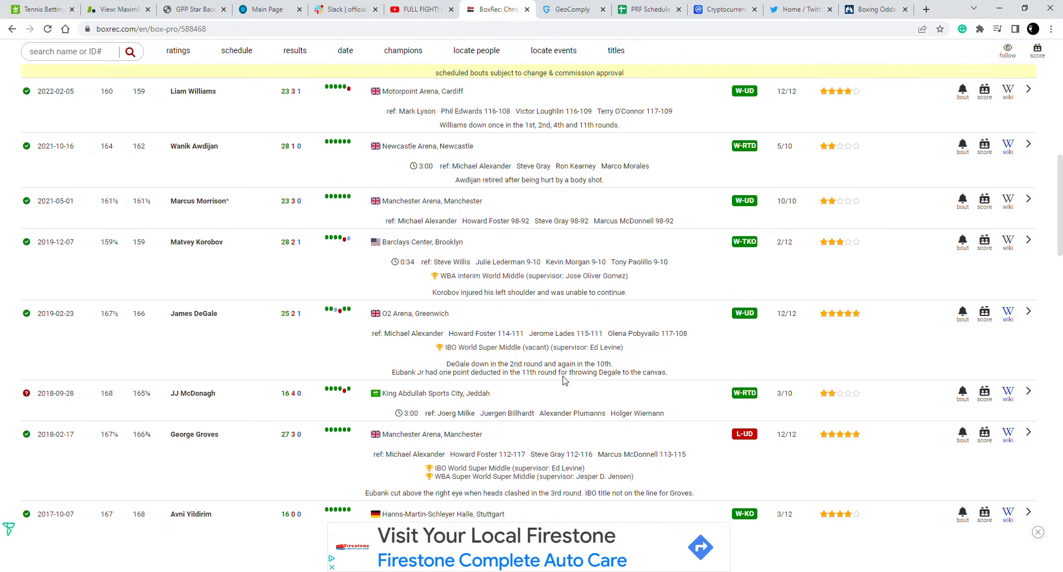
pyautogui.scroll(-3)
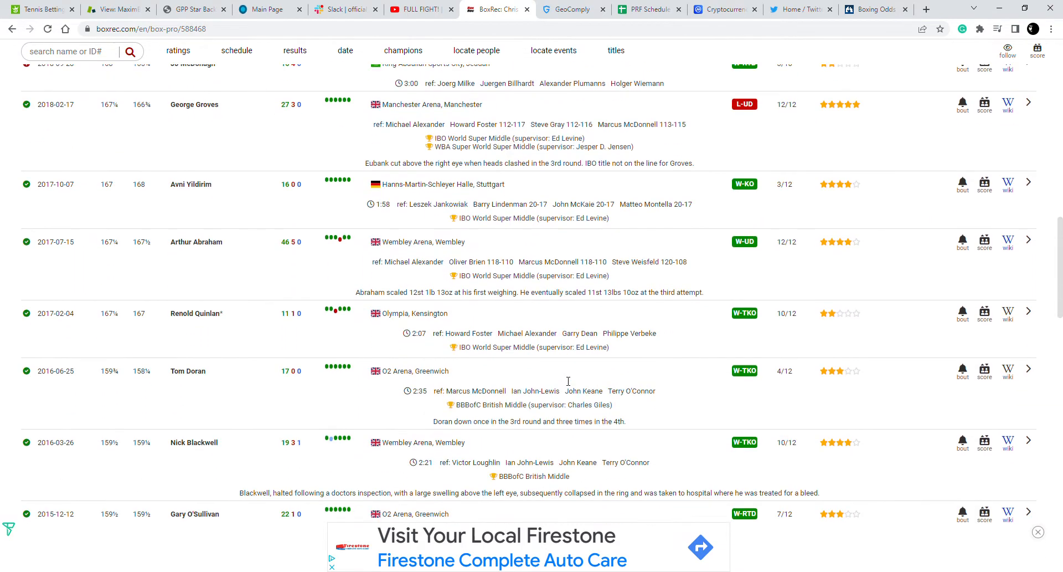
pyautogui.scroll(-3)
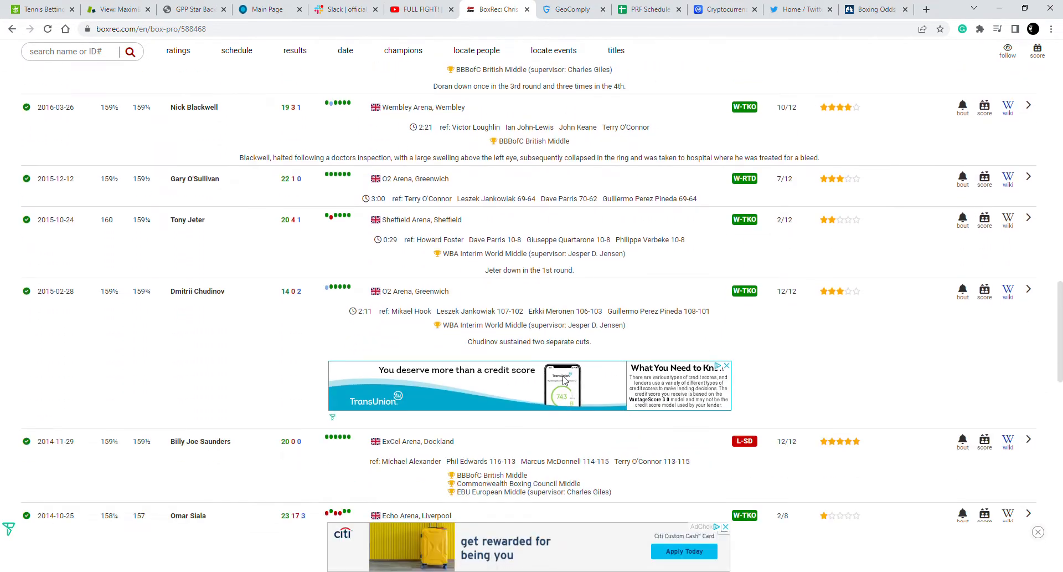
pyautogui.scroll(-3)
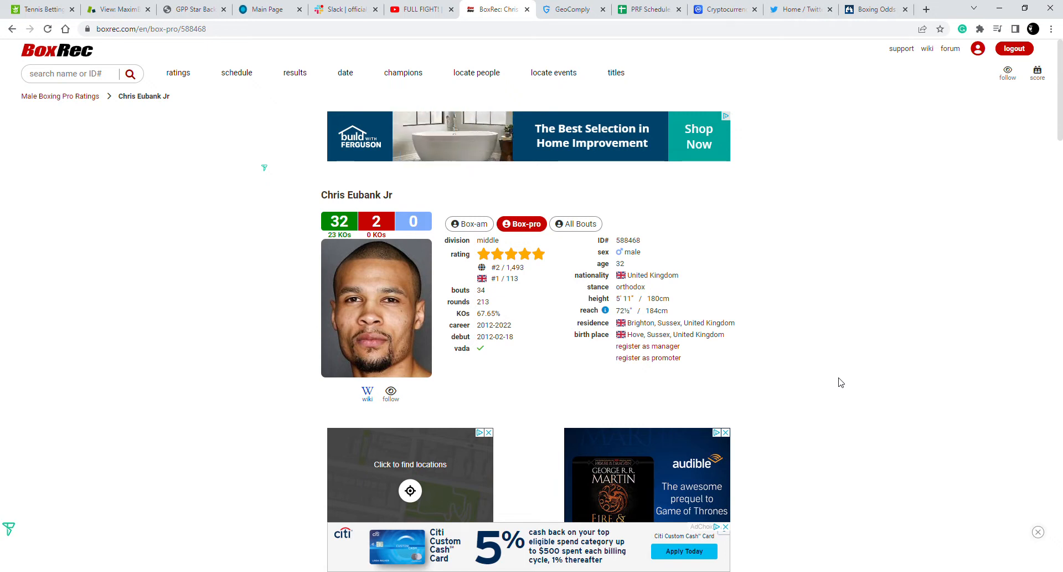
pyautogui.scroll(-3)
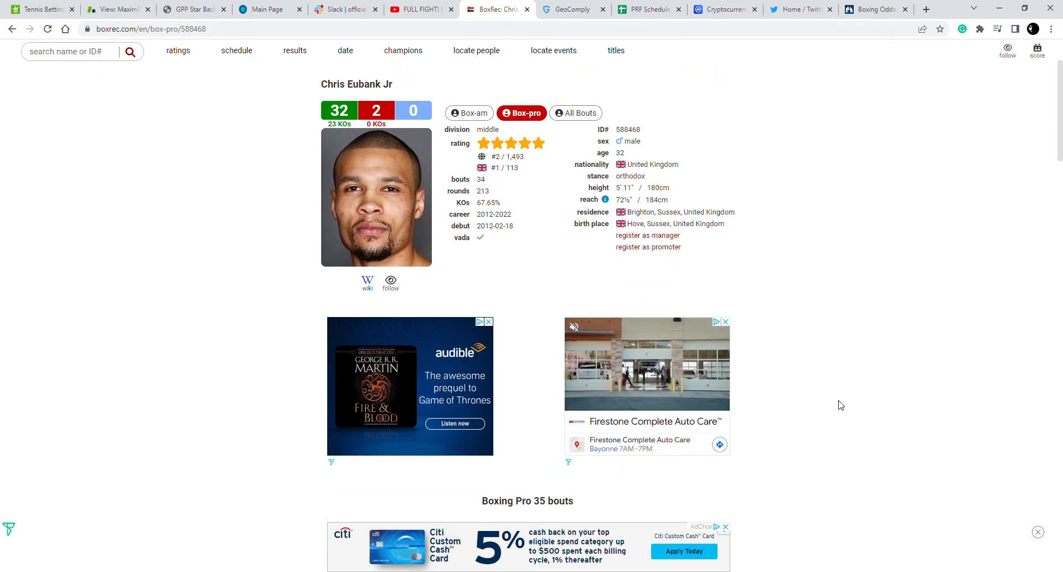
pyautogui.scroll(-3)
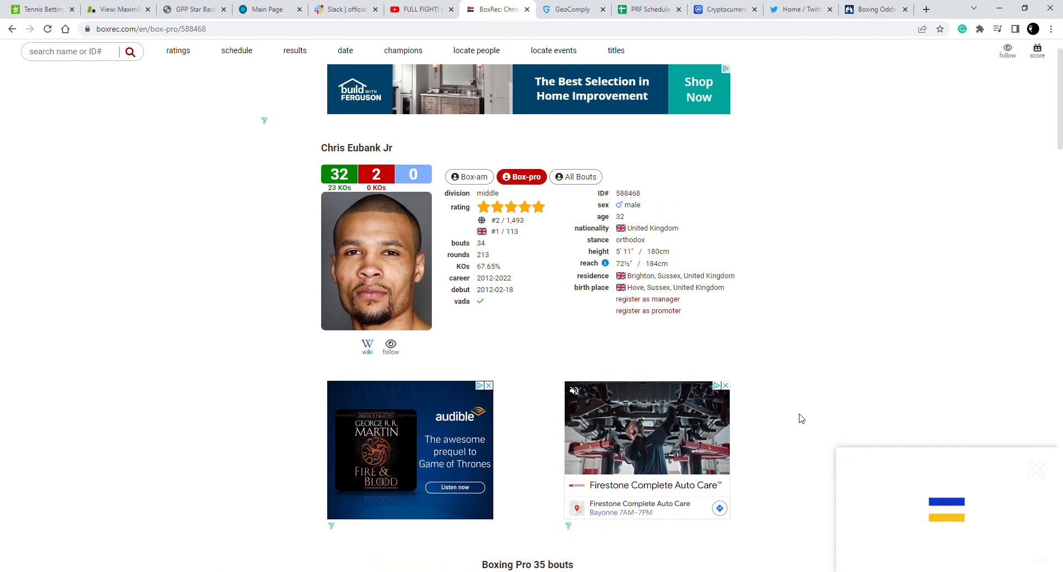
pyautogui.scroll(-3)
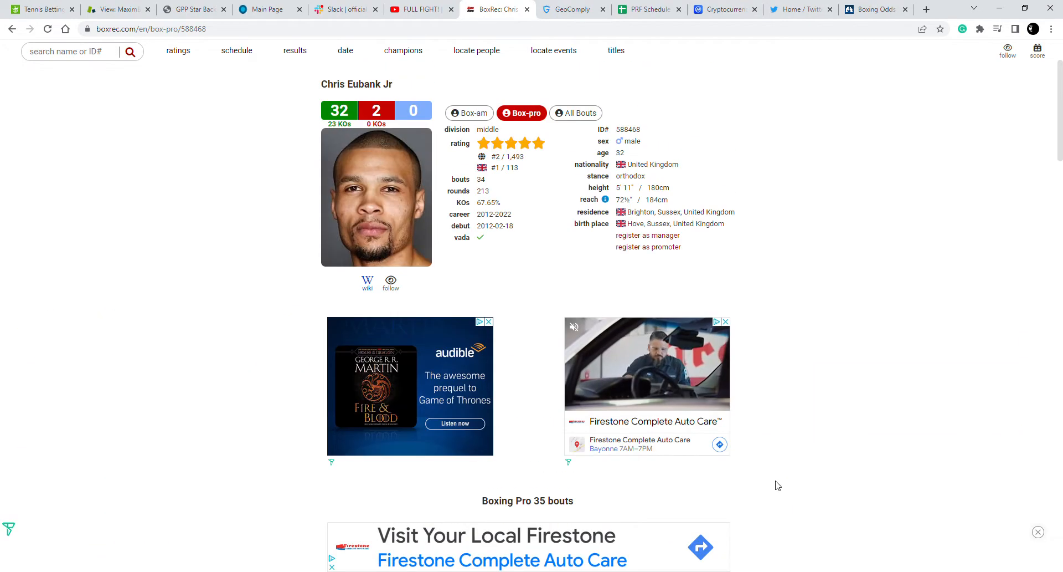
pyautogui.scroll(-3)
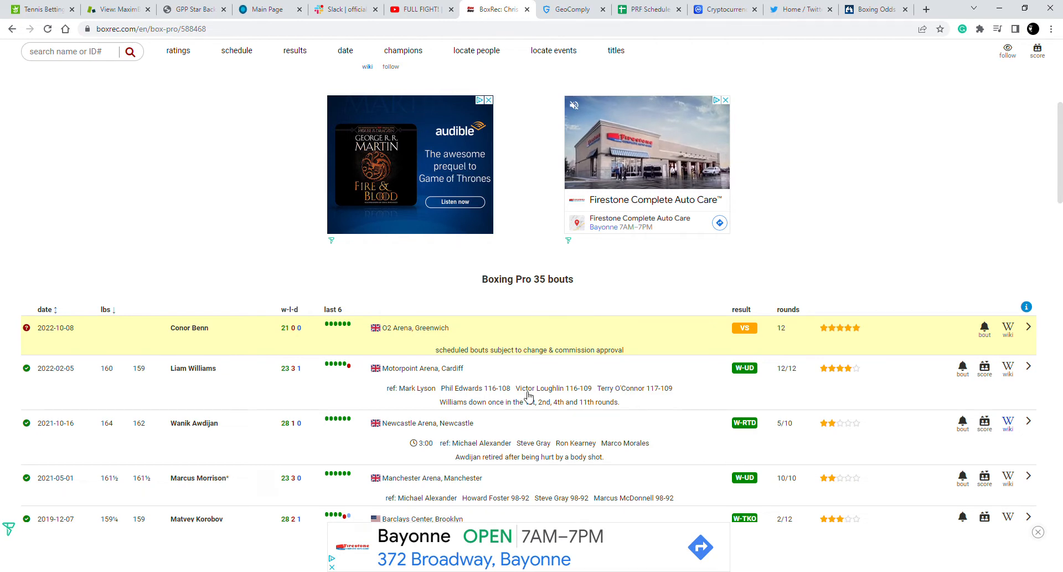
pyautogui.scroll(-3)
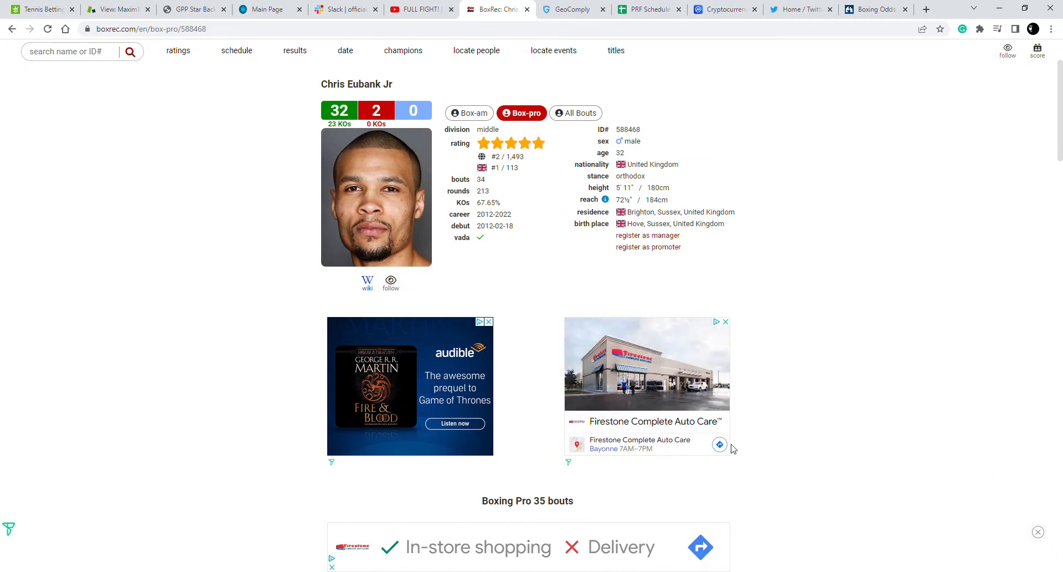
pyautogui.scroll(-3)
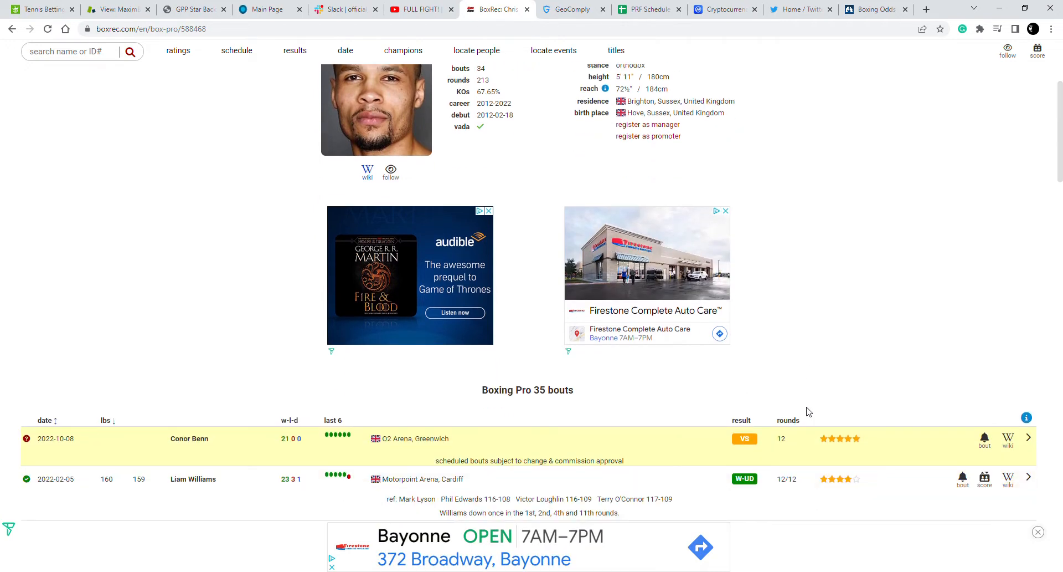
pyautogui.scroll(-3)
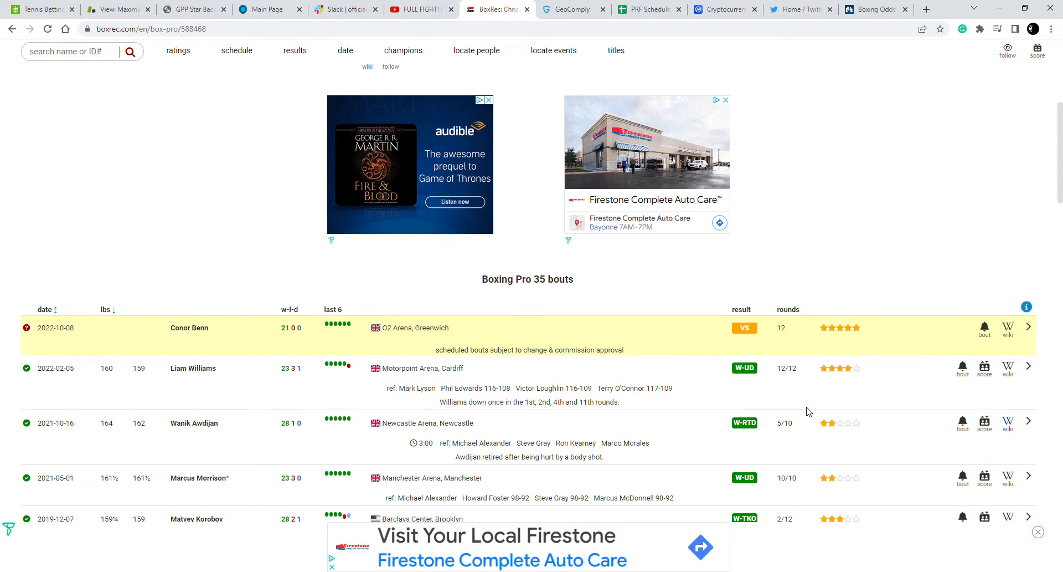
pyautogui.moveTo(723, 421)
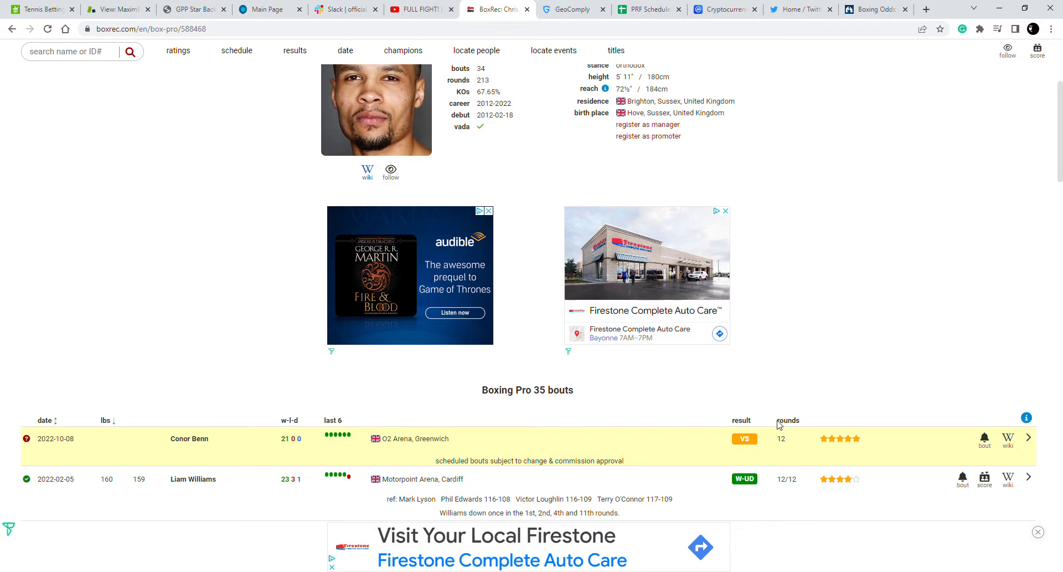
# Review Eubank Jr's bouts back to 2015 and return to the Conor Benn VS row heading the 35-bout table
pyautogui.scroll(-3)
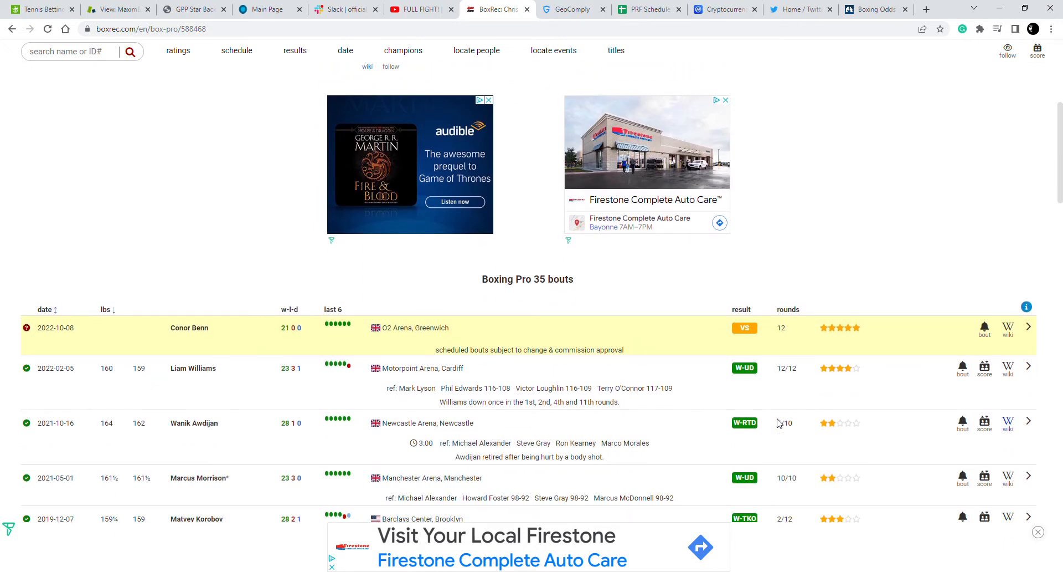
pyautogui.scroll(-3)
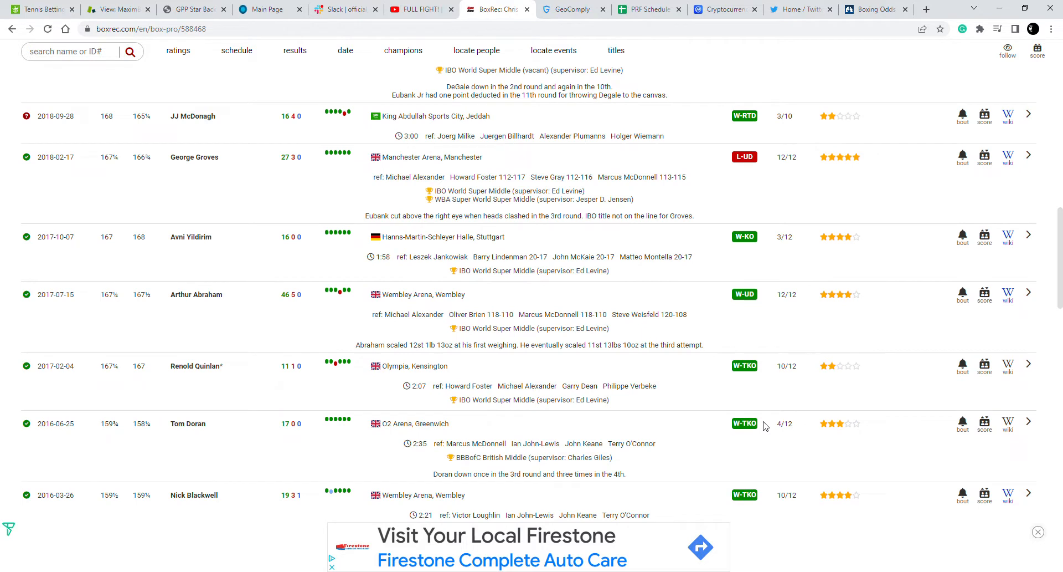
pyautogui.scroll(-3)
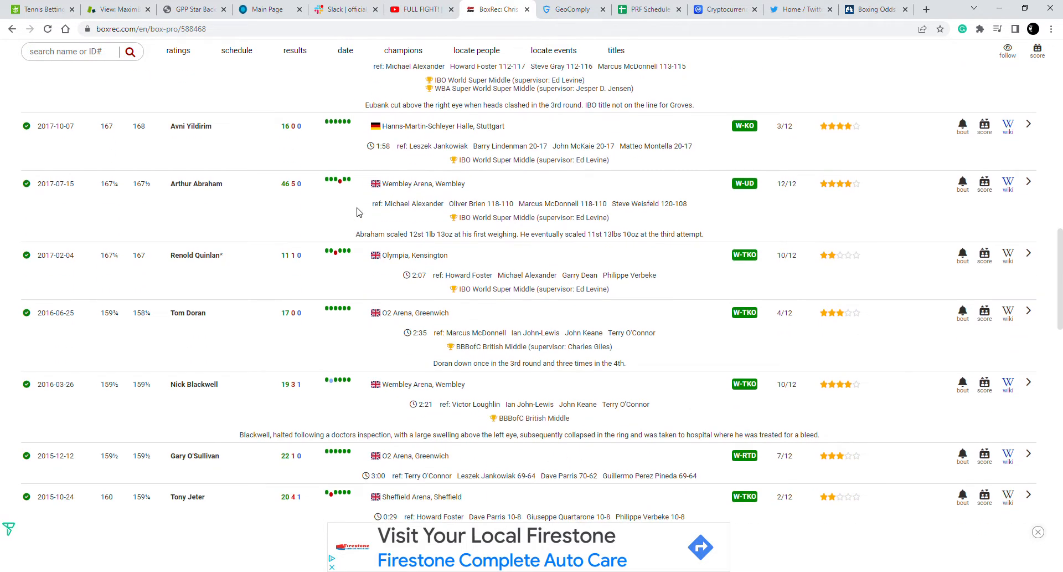
pyautogui.scroll(-3)
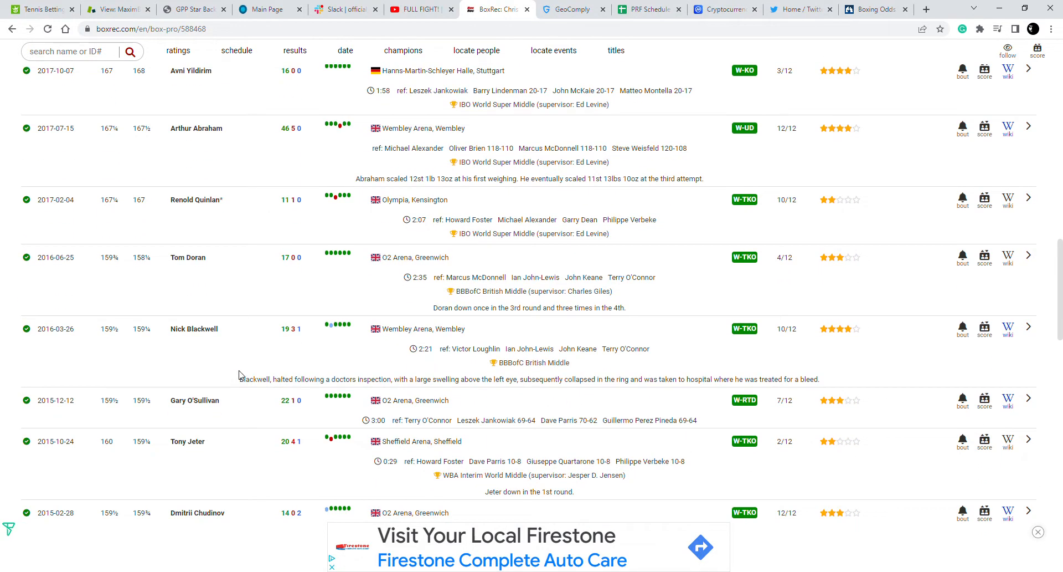
pyautogui.scroll(3)
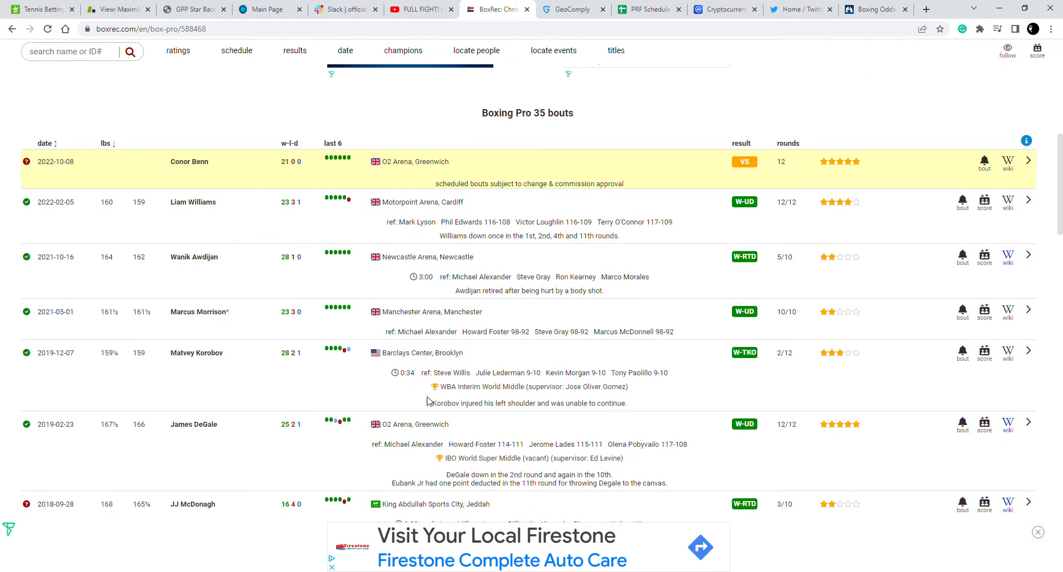
pyautogui.scroll(-3)
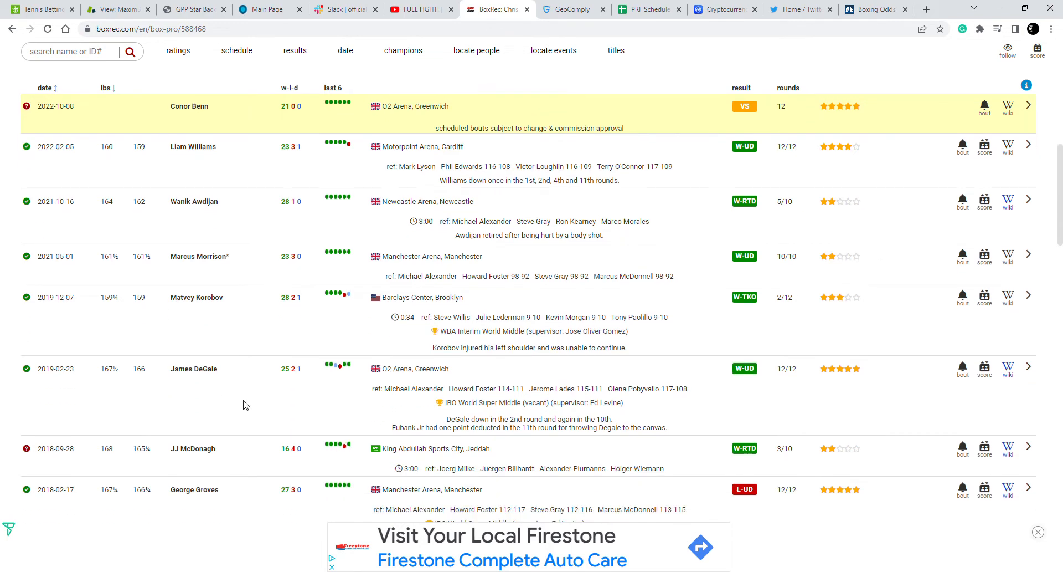
pyautogui.moveTo(607, 468)
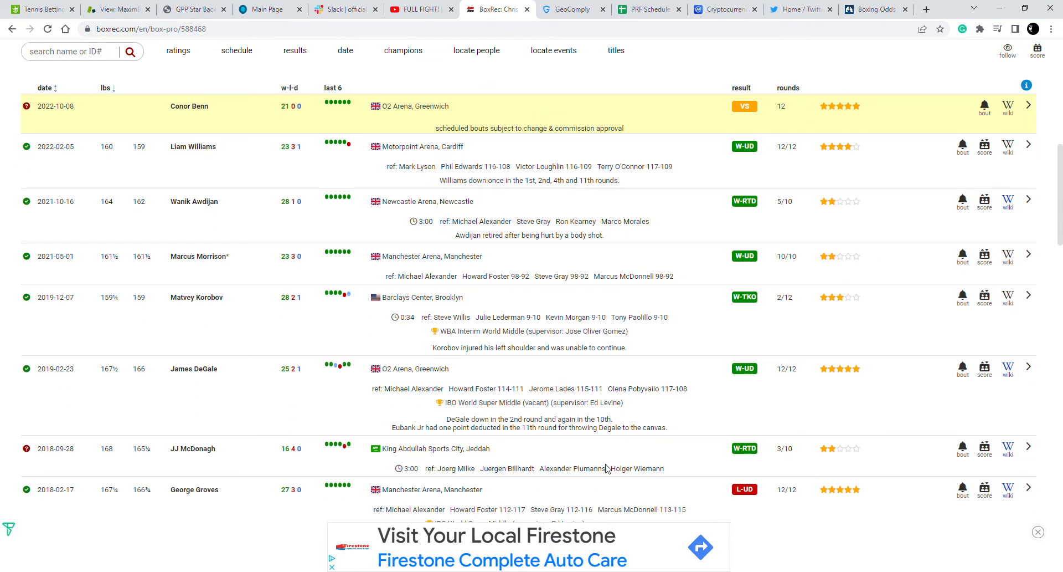
pyautogui.scroll(-3)
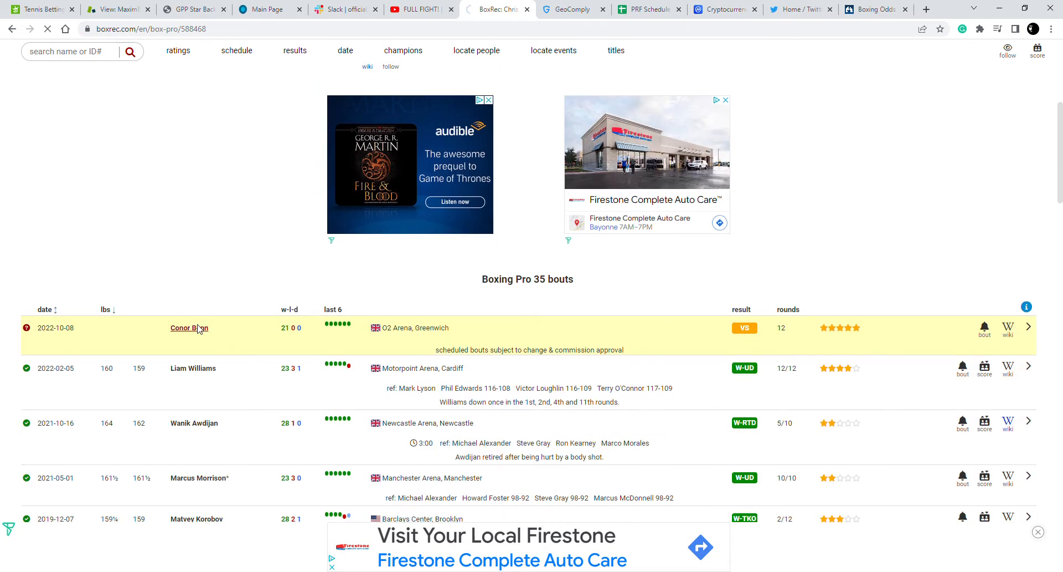
pyautogui.click(189, 328)
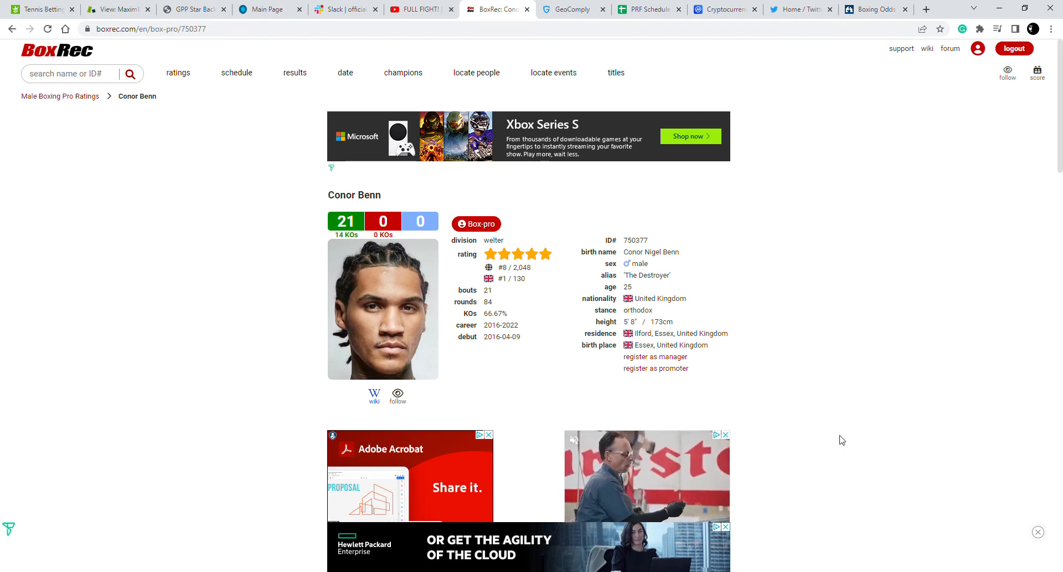
pyautogui.moveTo(764, 413)
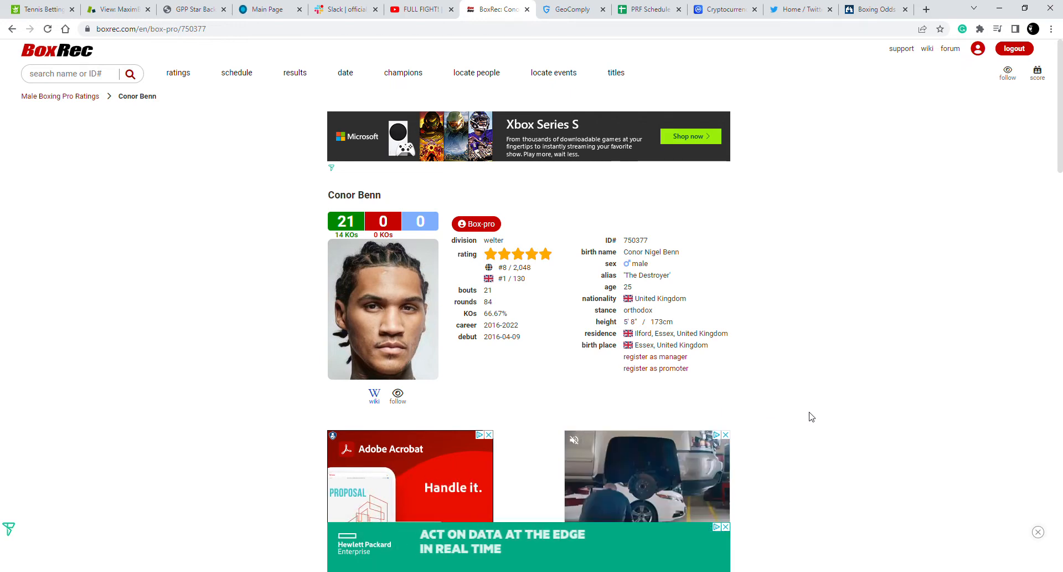
pyautogui.scroll(-3)
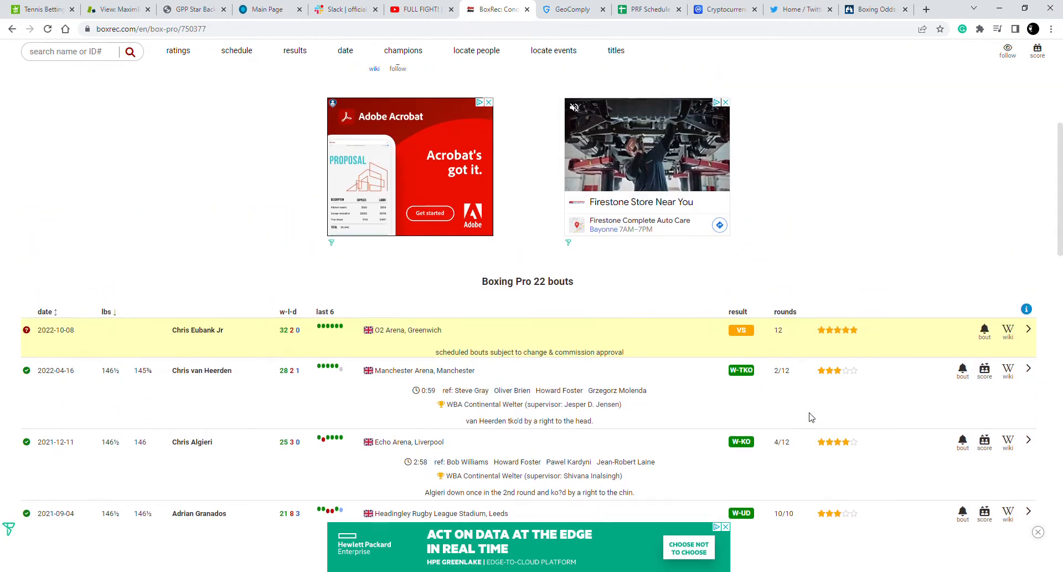
pyautogui.scroll(-3)
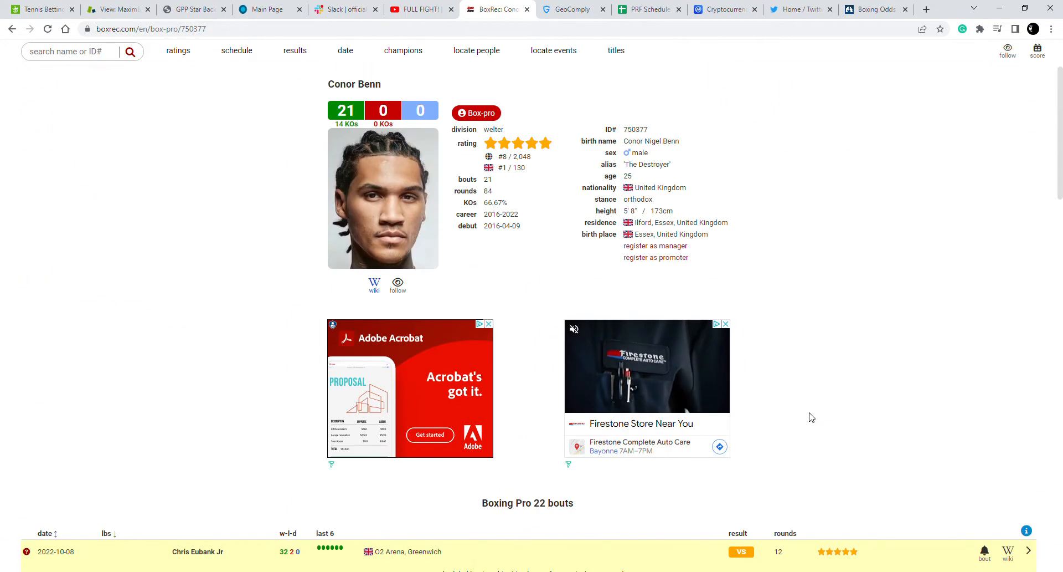
pyautogui.scroll(-3)
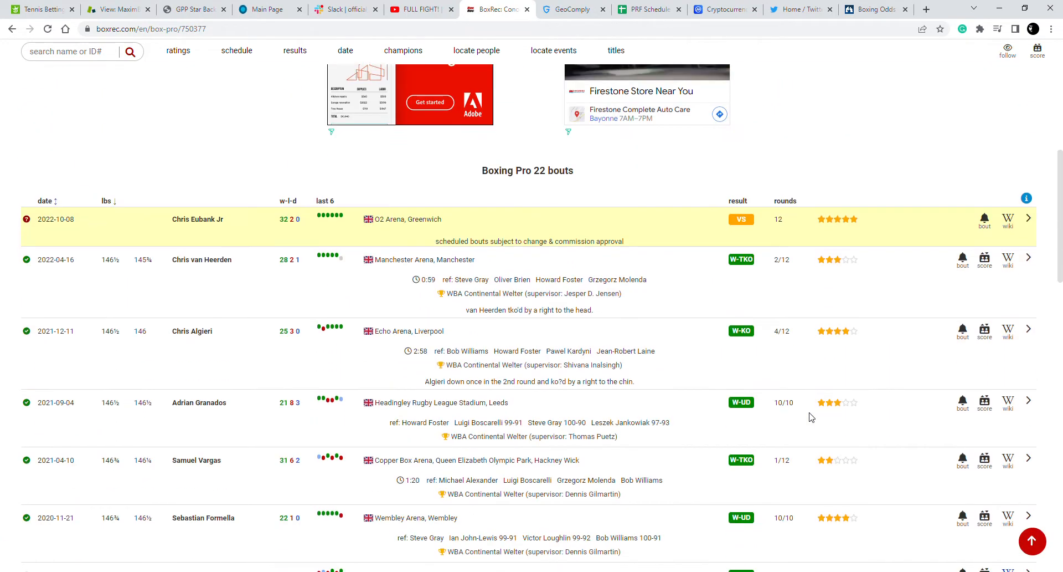
pyautogui.scroll(-3)
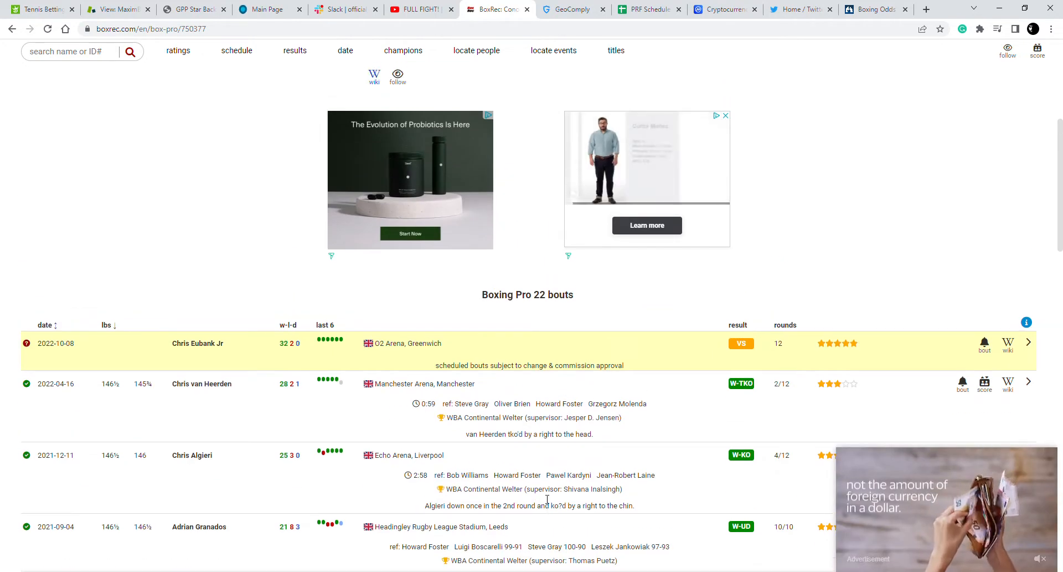
pyautogui.scroll(-3)
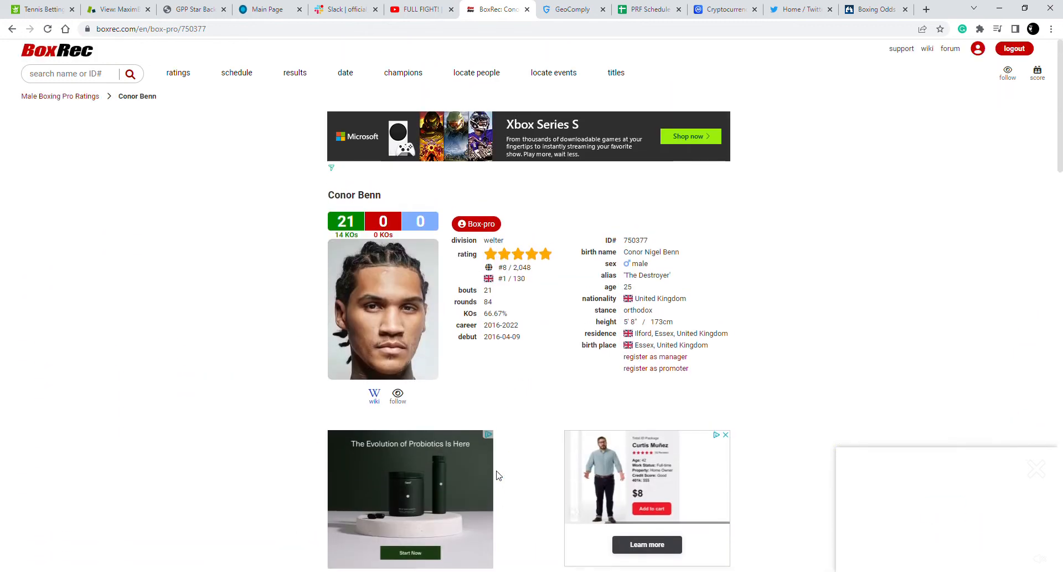
pyautogui.moveTo(522, 439)
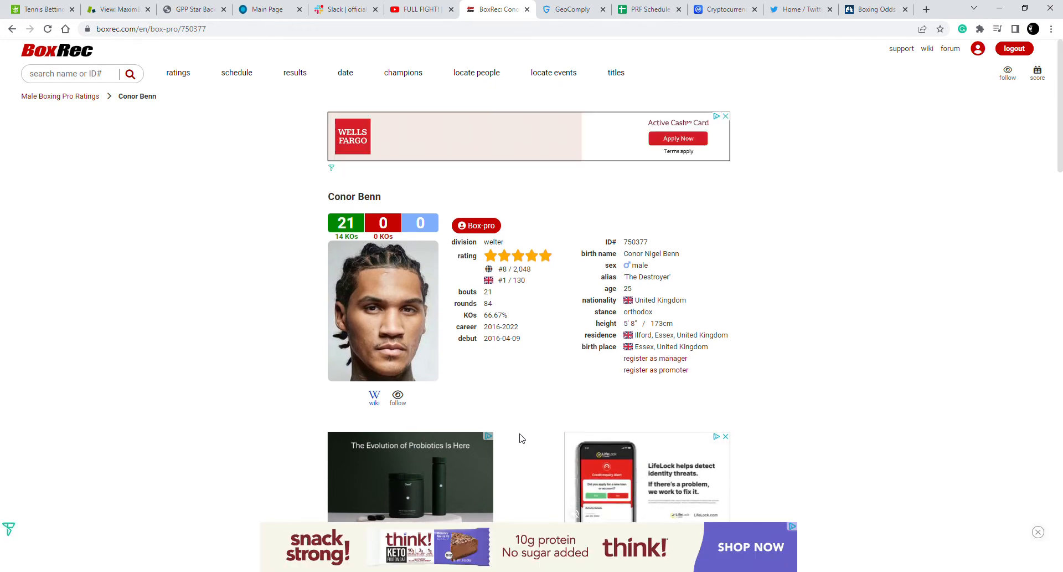
pyautogui.scroll(-3)
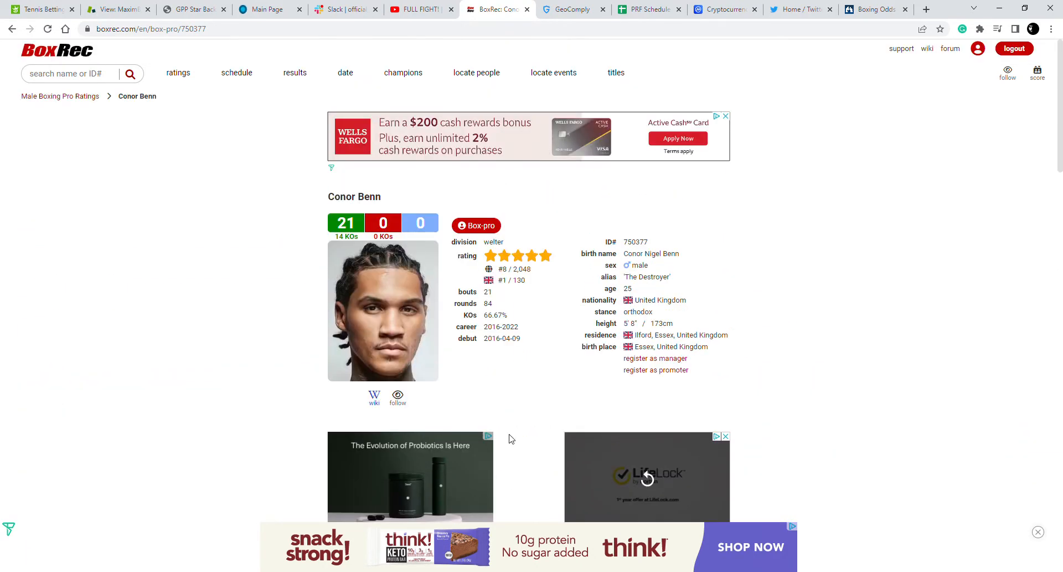
pyautogui.scroll(-3)
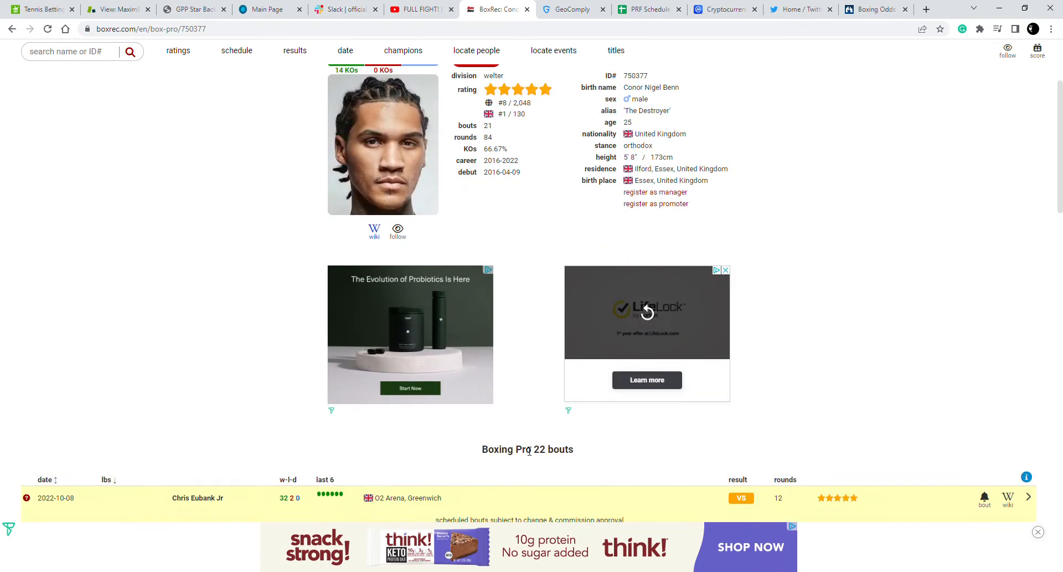
pyautogui.scroll(-3)
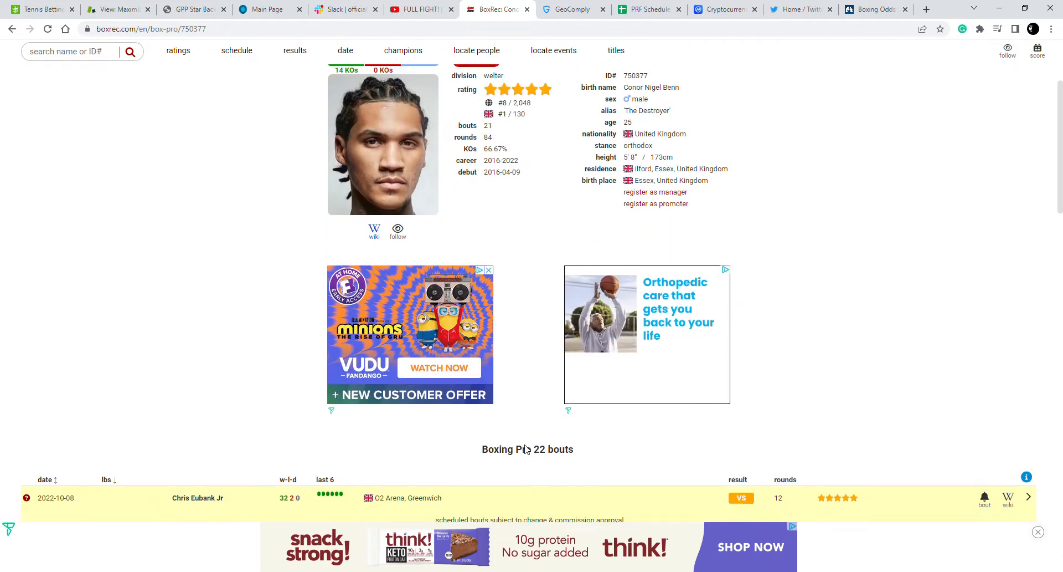
pyautogui.scroll(-3)
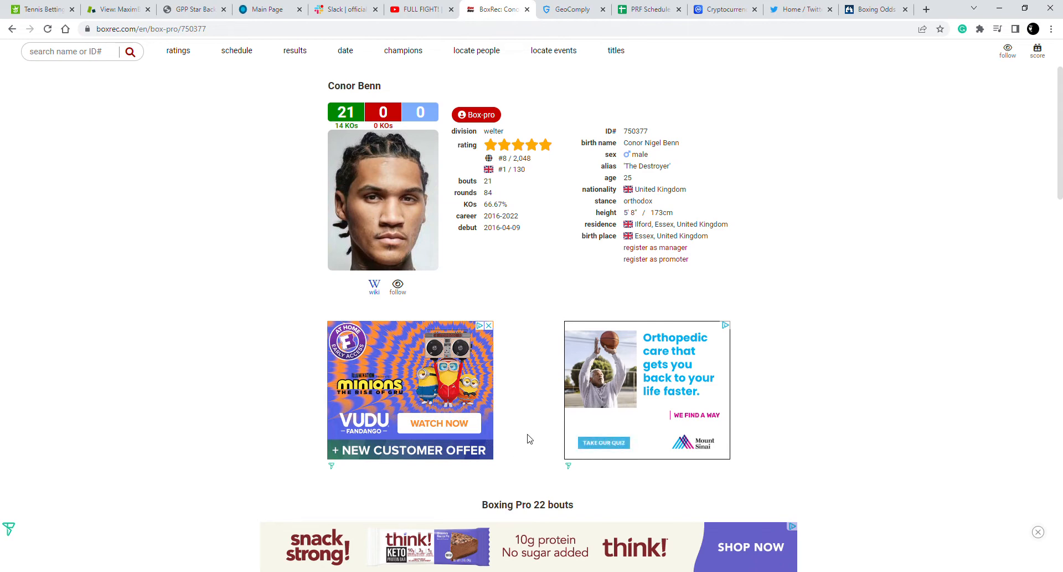
pyautogui.scroll(-3)
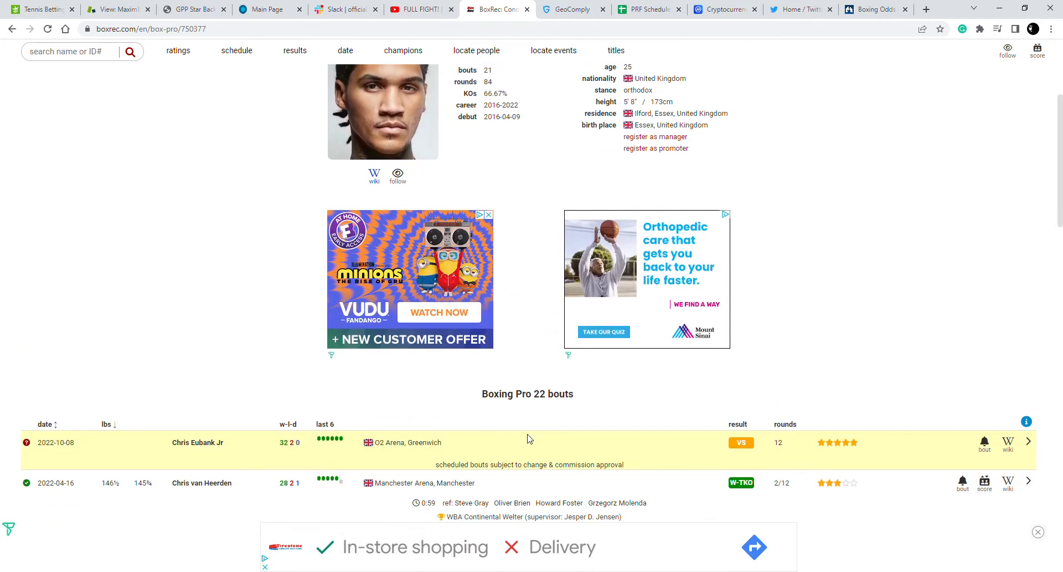
pyautogui.scroll(-3)
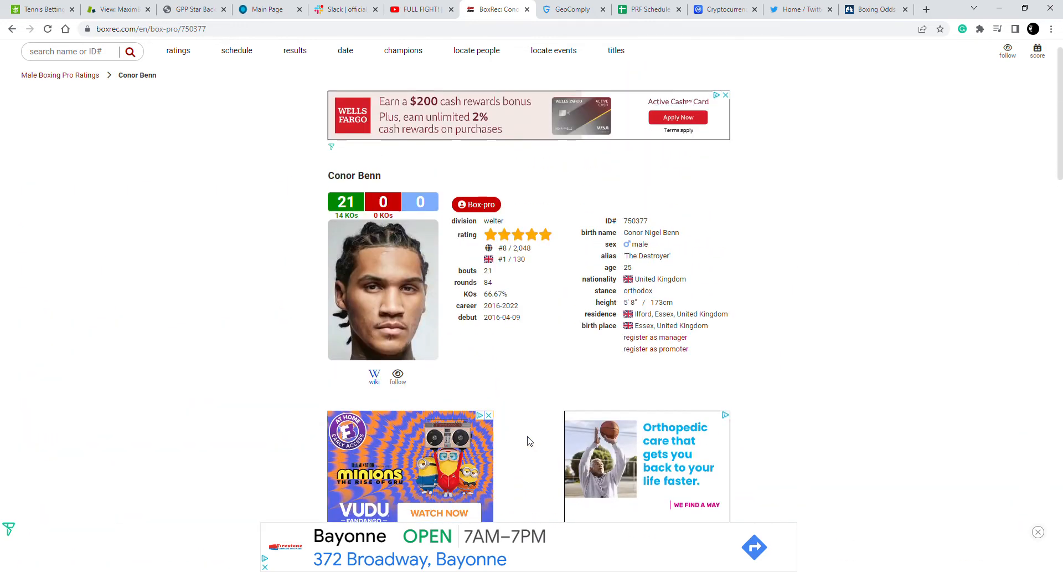
pyautogui.scroll(-3)
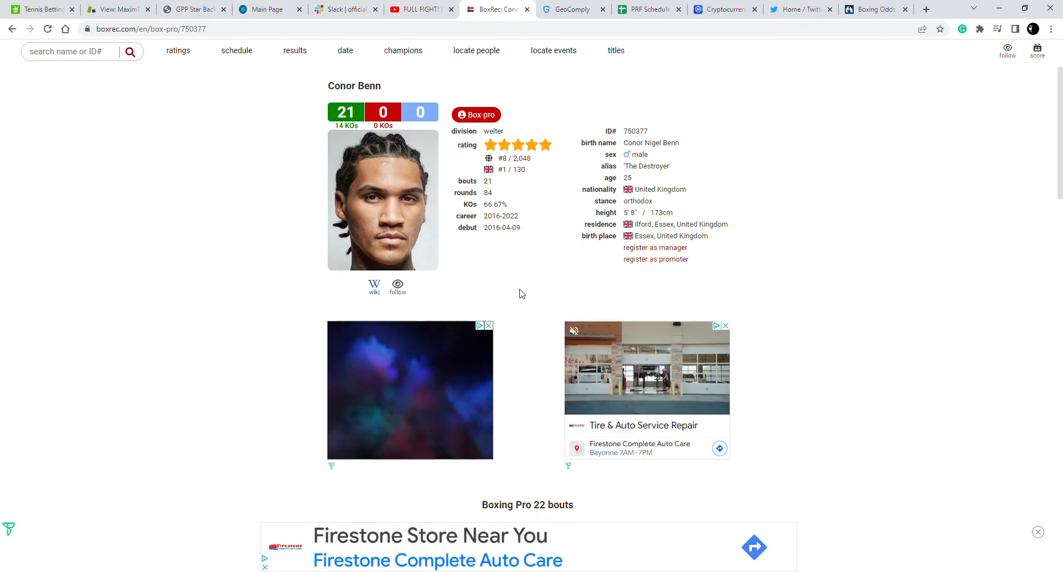
pyautogui.scroll(-3)
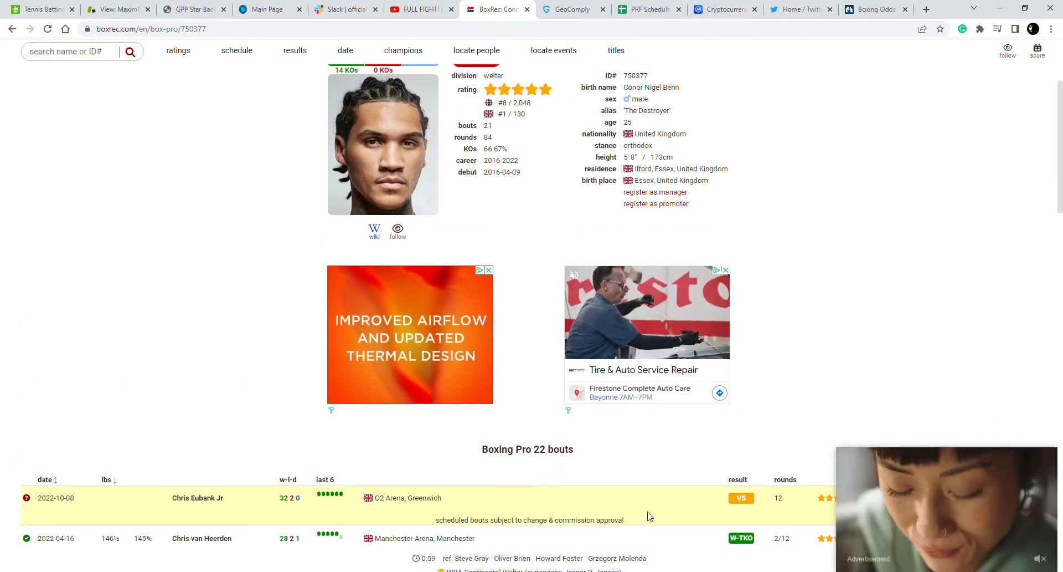
pyautogui.moveTo(629, 504)
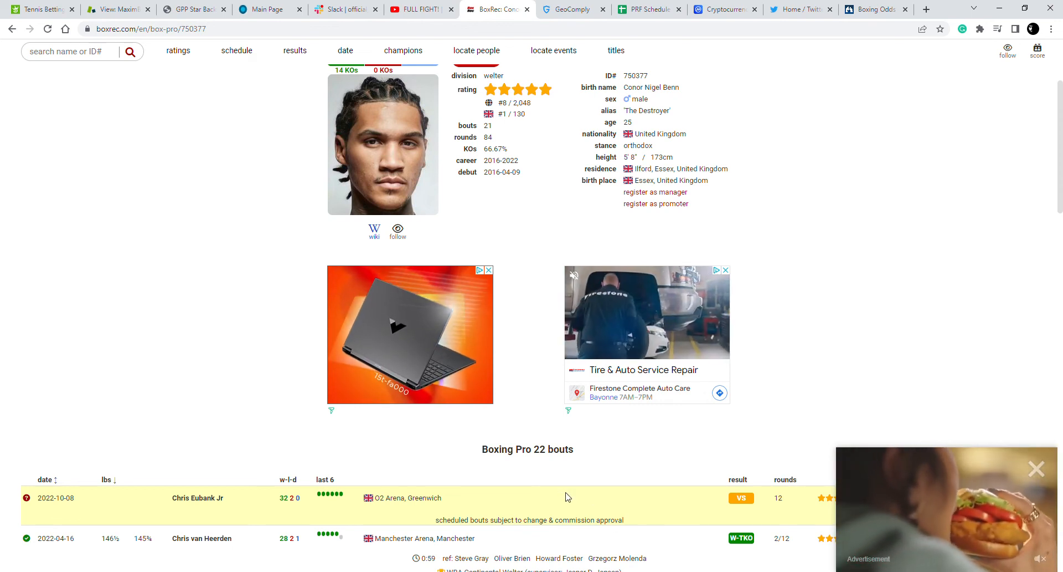
pyautogui.scroll(-3)
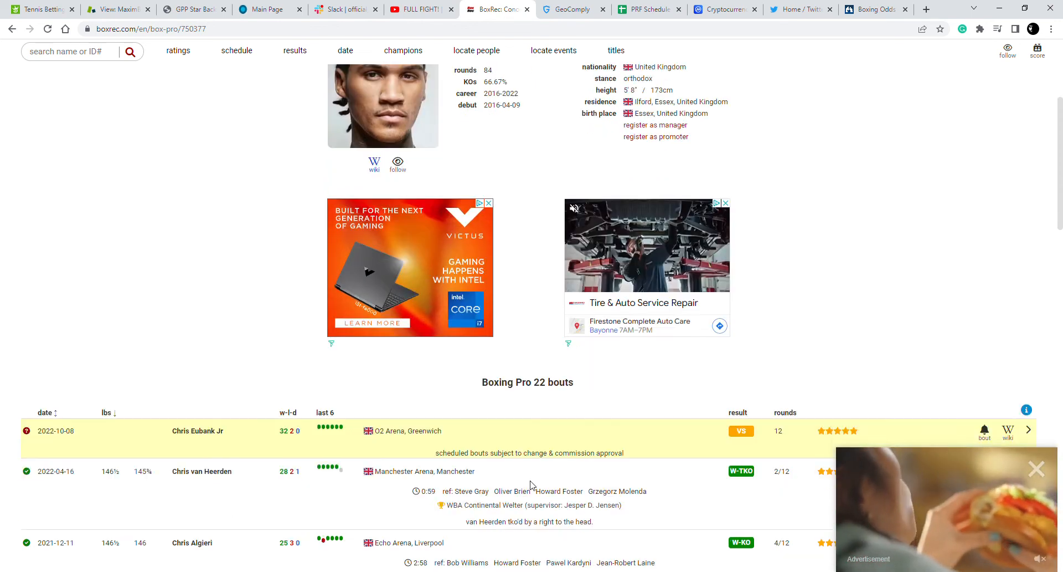
pyautogui.scroll(-3)
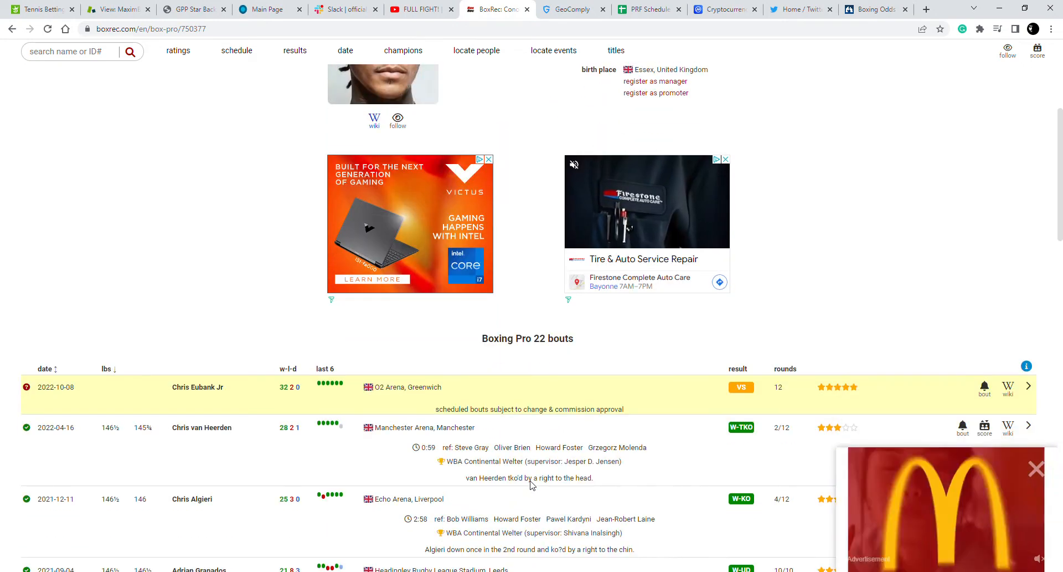
pyautogui.scroll(-3)
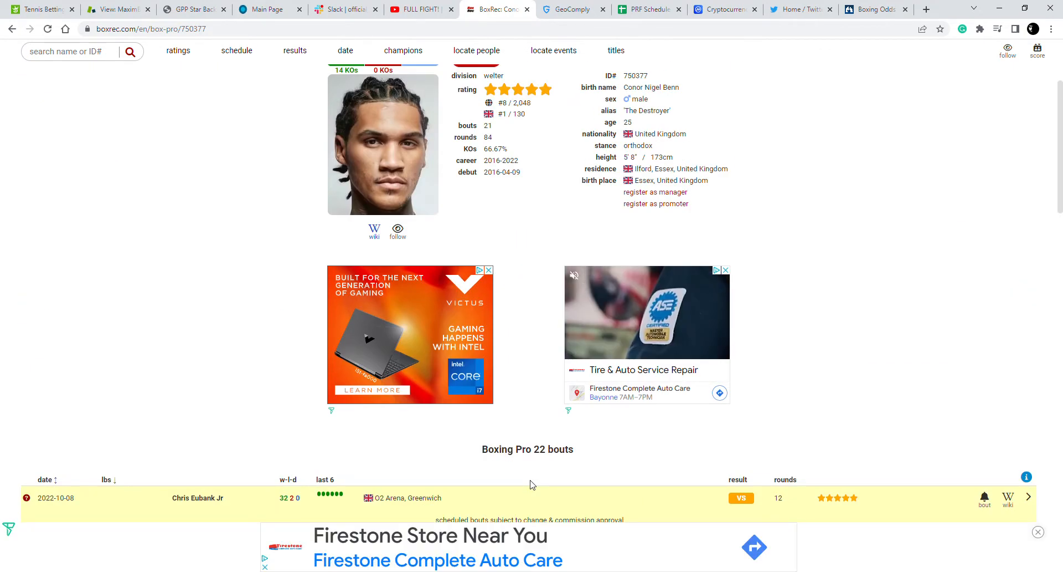
pyautogui.scroll(-3)
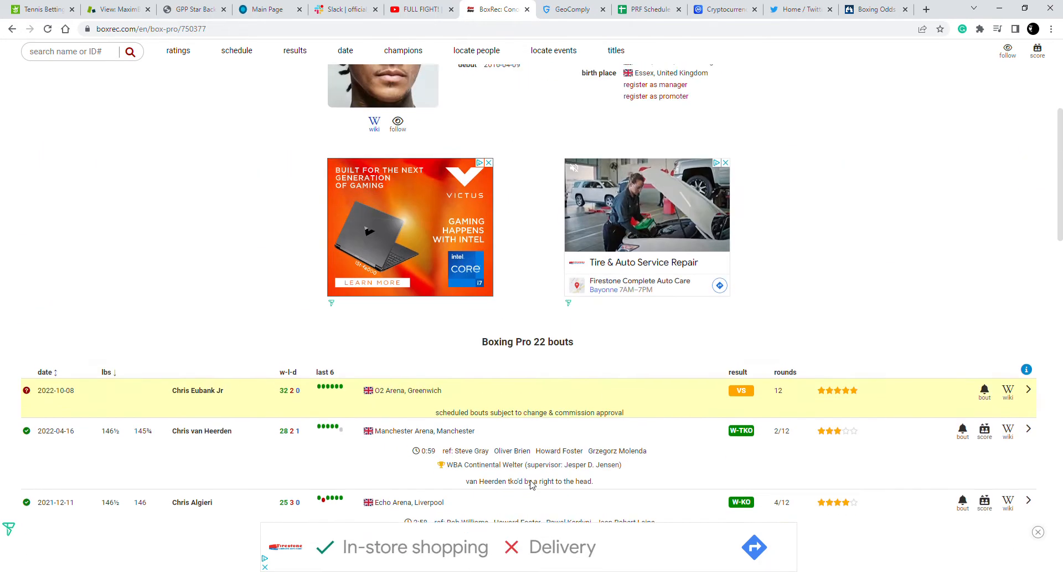
pyautogui.scroll(-3)
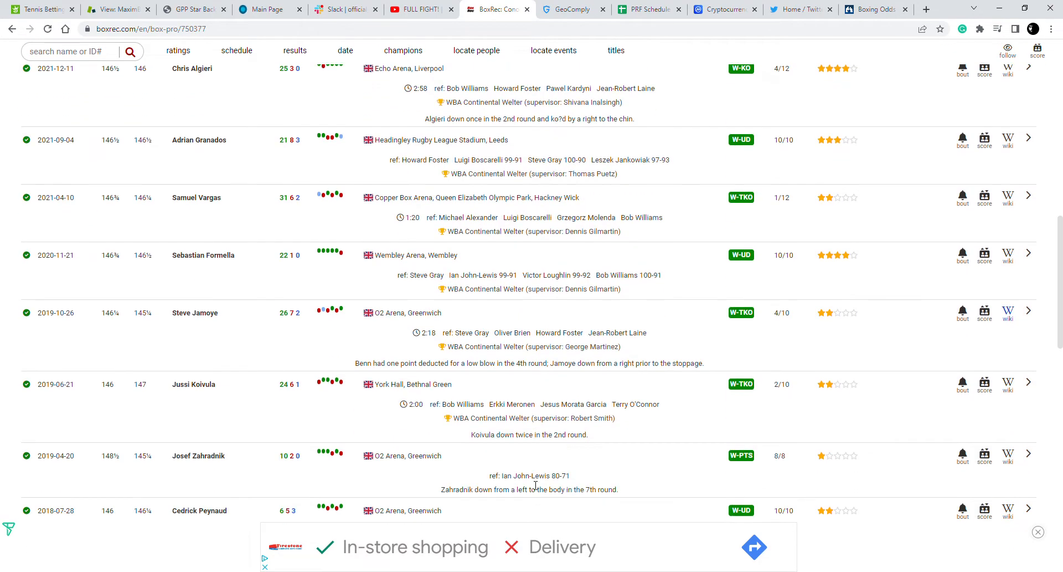
pyautogui.scroll(-3)
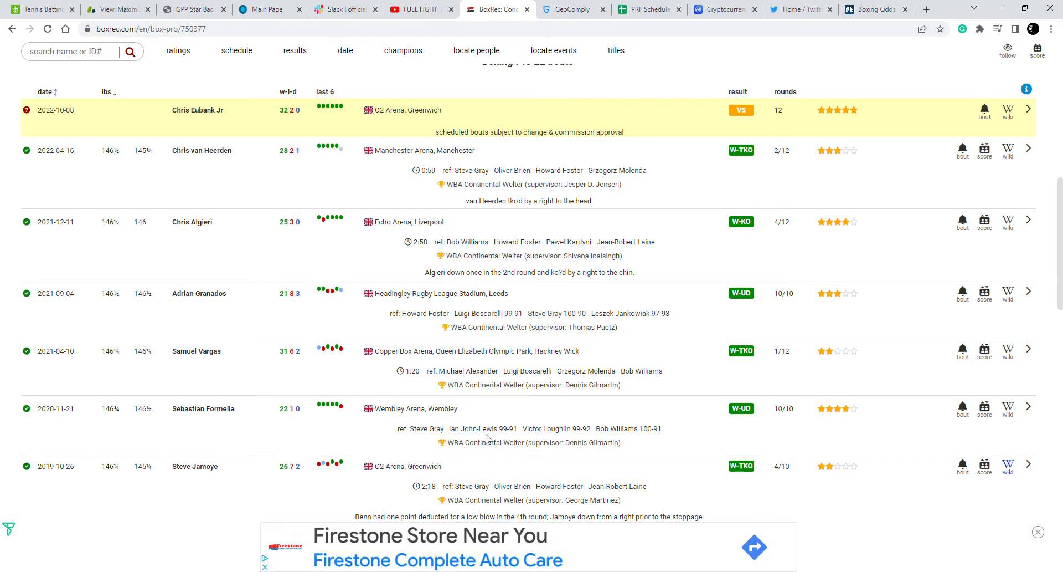
pyautogui.scroll(-3)
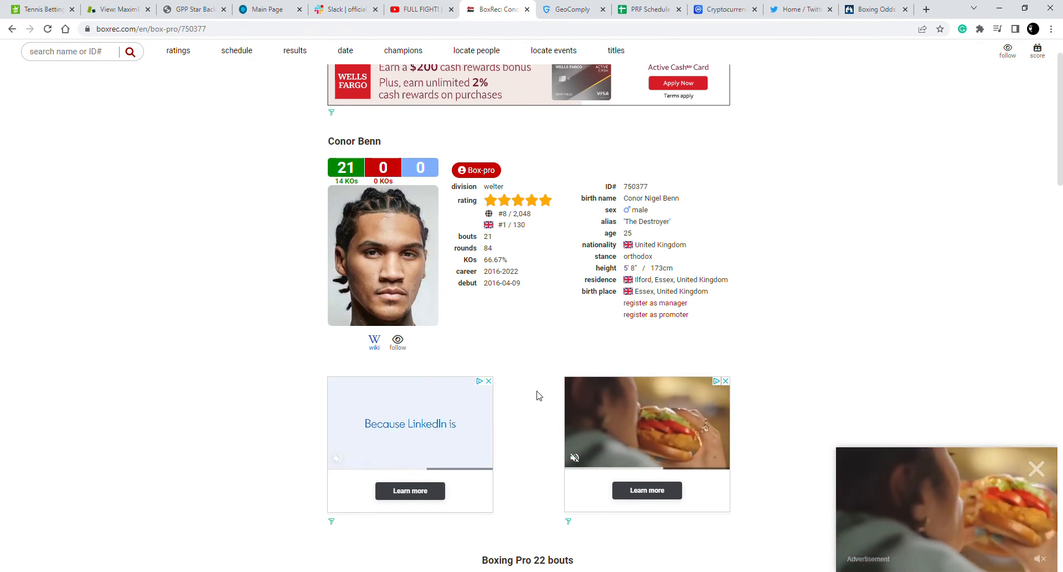
pyautogui.scroll(-3)
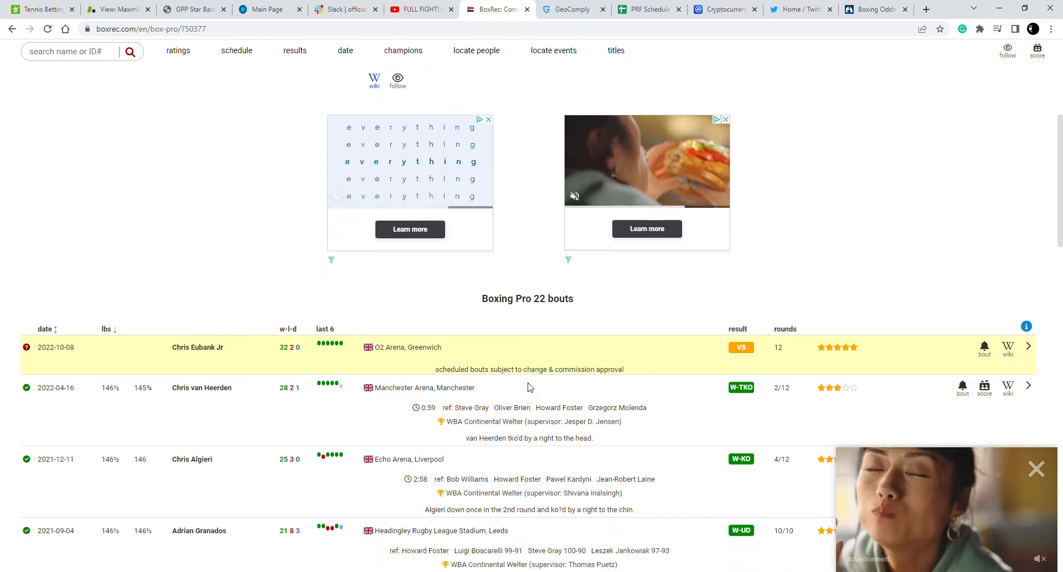
pyautogui.scroll(-3)
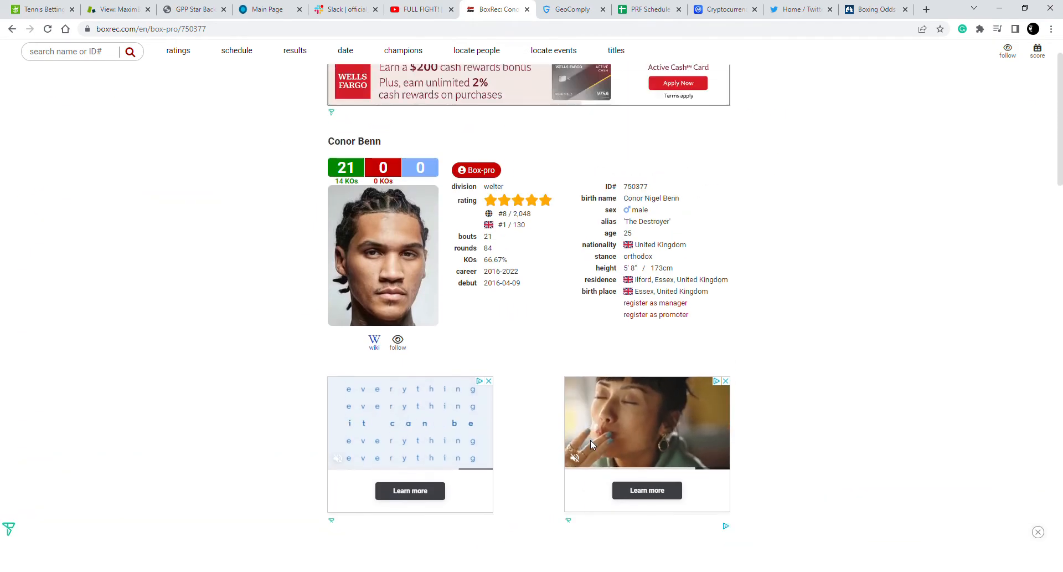
pyautogui.scroll(-3)
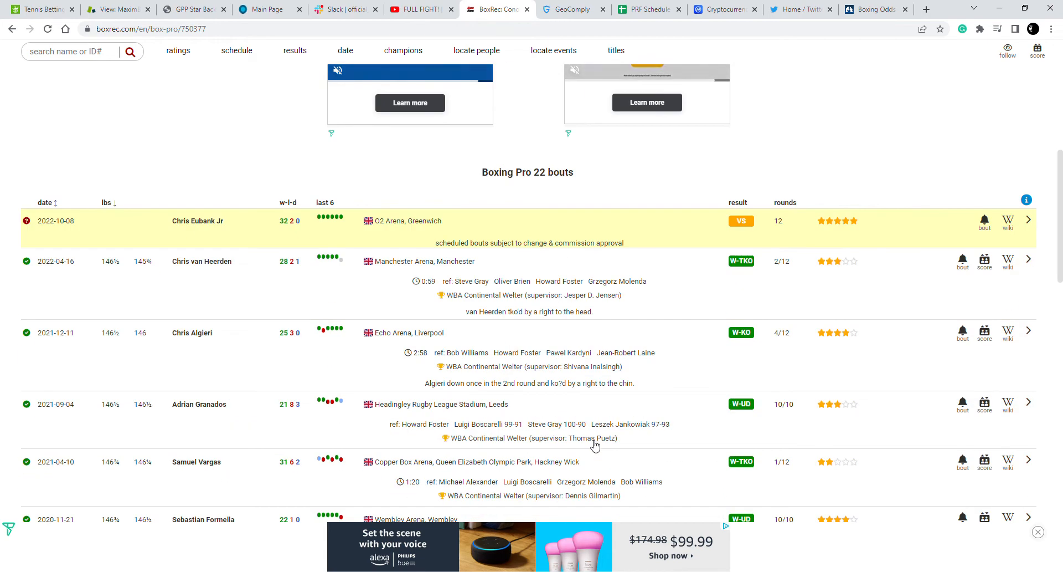
pyautogui.moveTo(592, 438)
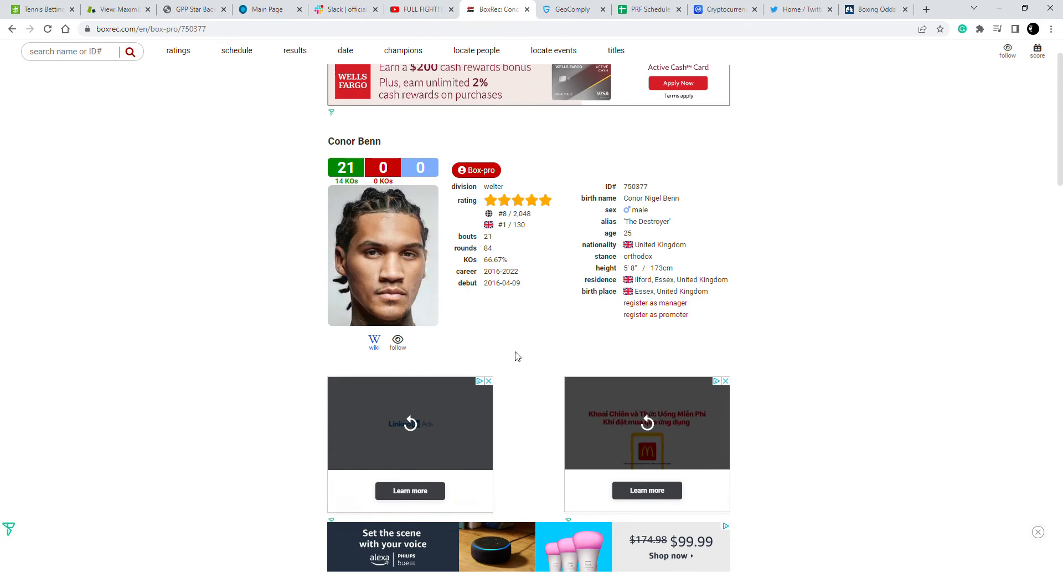
pyautogui.scroll(-3)
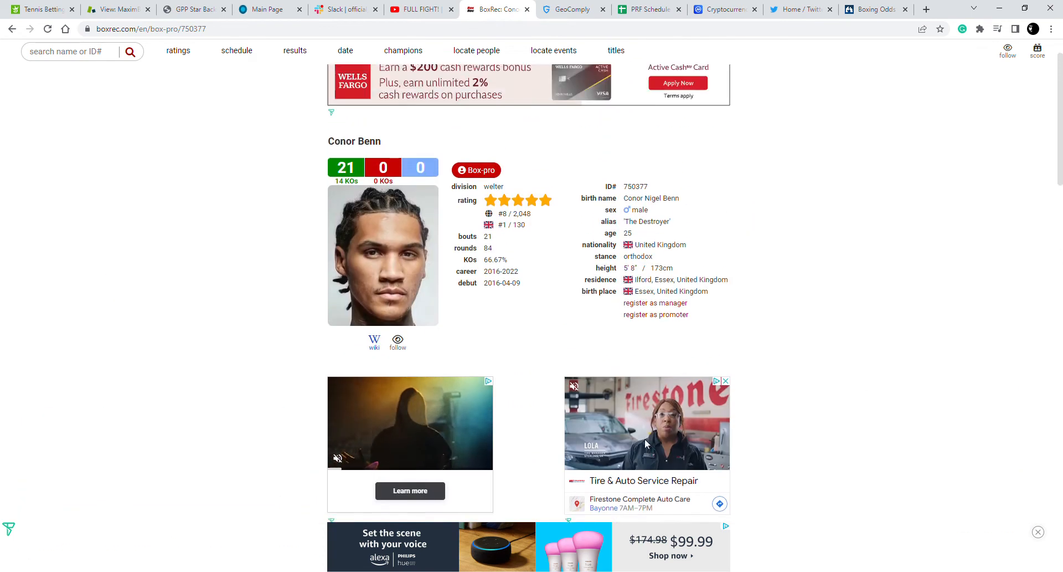
pyautogui.scroll(-3)
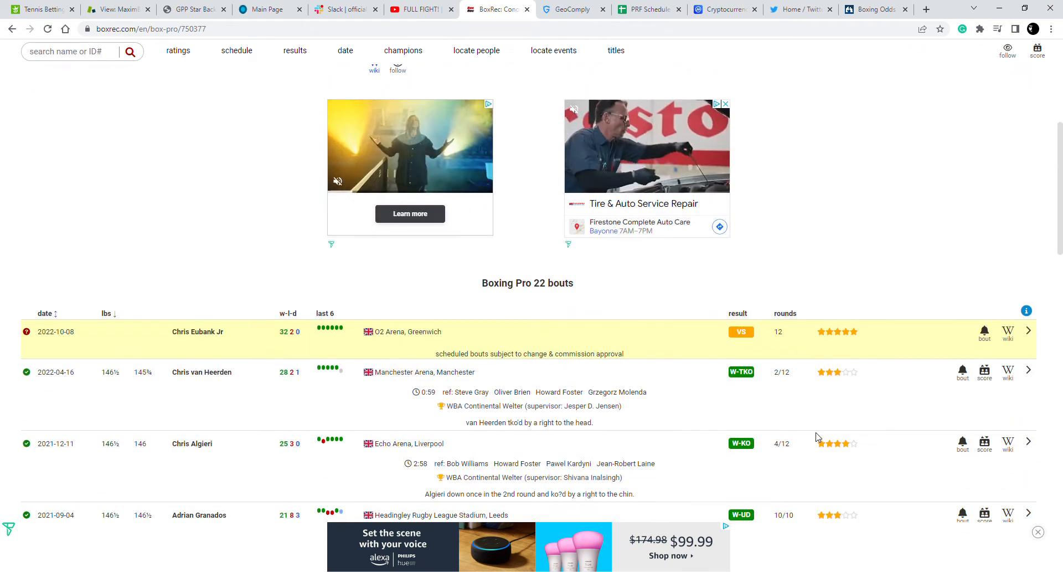
pyautogui.scroll(-3)
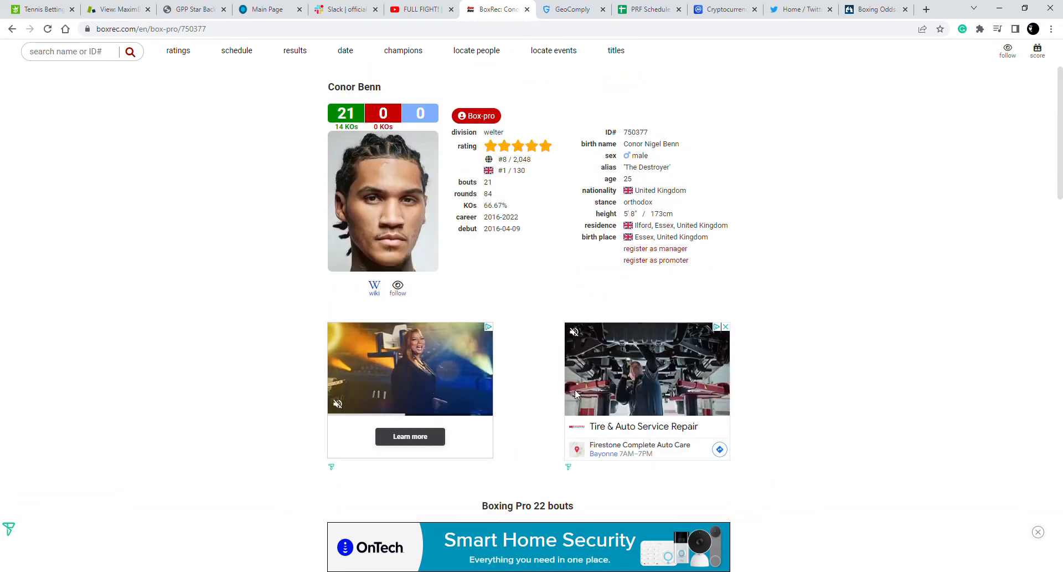
pyautogui.scroll(-3)
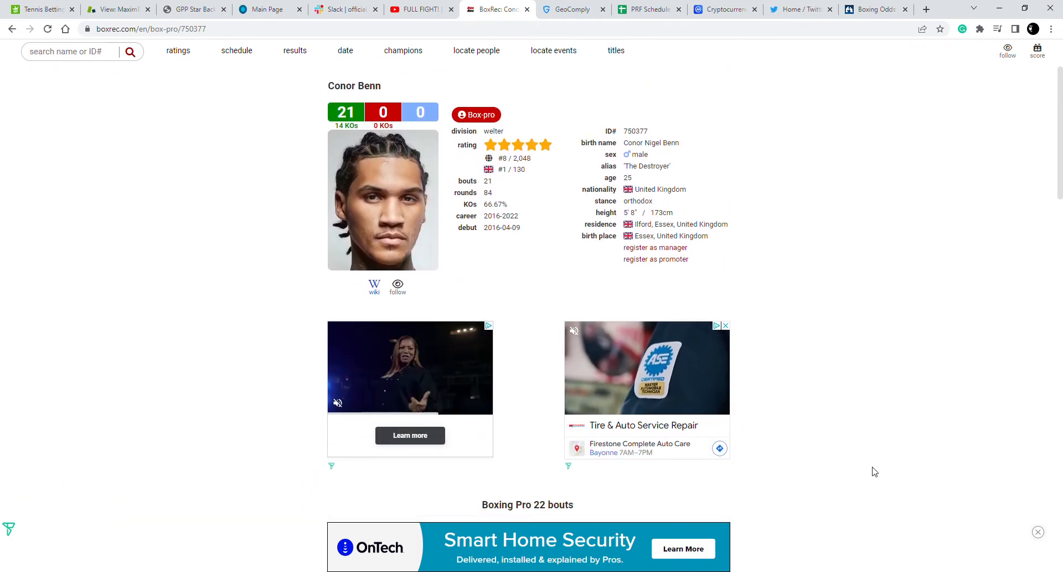
pyautogui.scroll(-3)
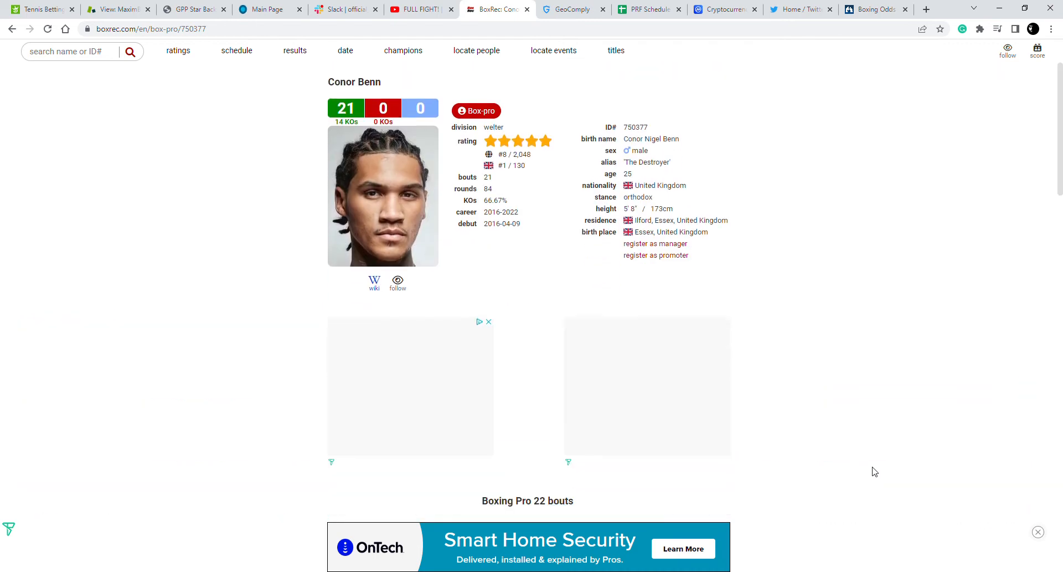
pyautogui.scroll(-3)
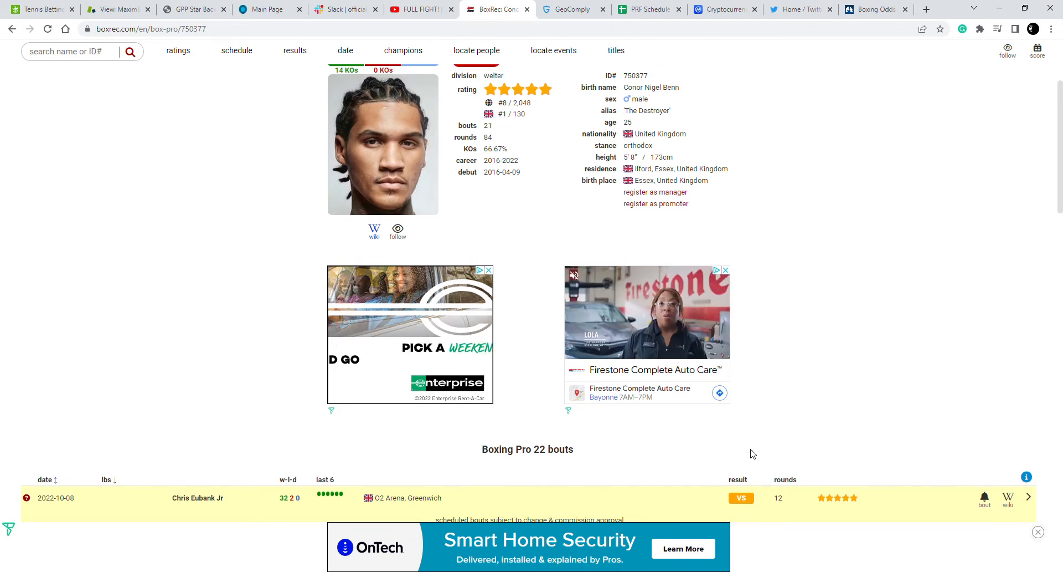
pyautogui.moveTo(787, 455)
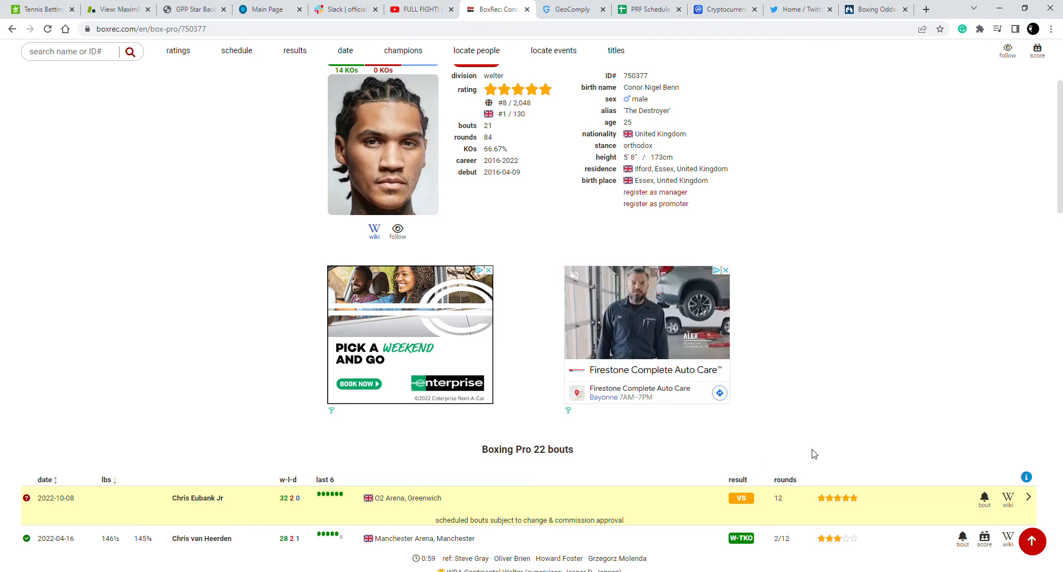
pyautogui.scroll(-3)
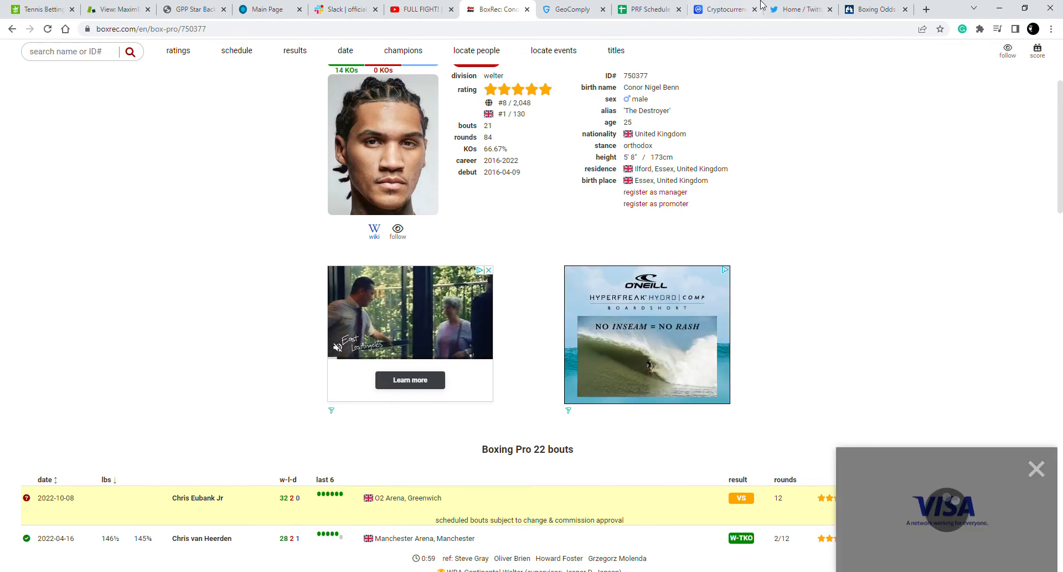
# Show the October 1st Eubank Jr vs Benn odds row across bookmakers on ProBoxingOdds
pyautogui.click(874, 9)
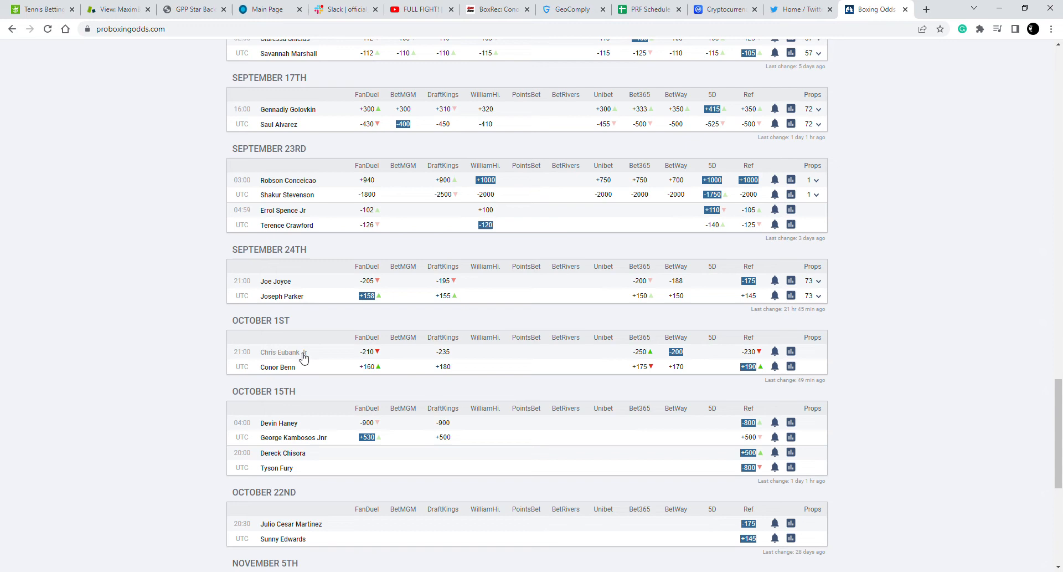
pyautogui.moveTo(150, 361)
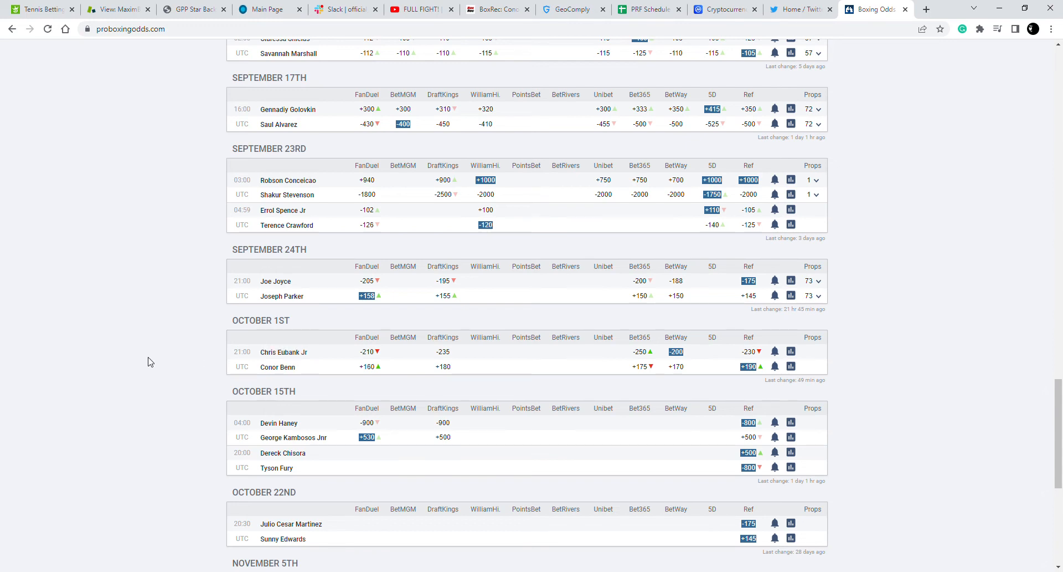
pyautogui.moveTo(400, 338)
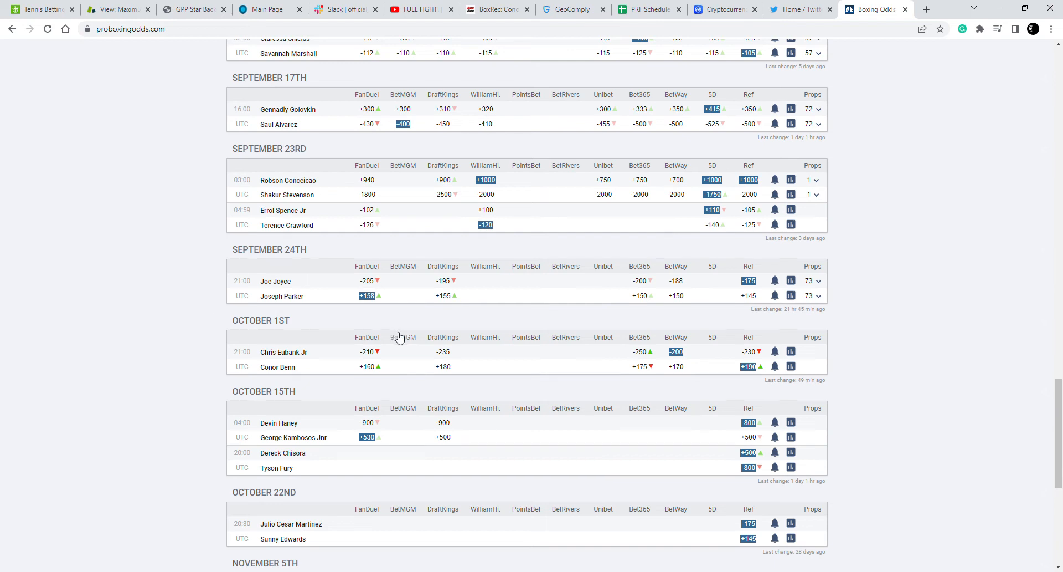
pyautogui.moveTo(749, 437)
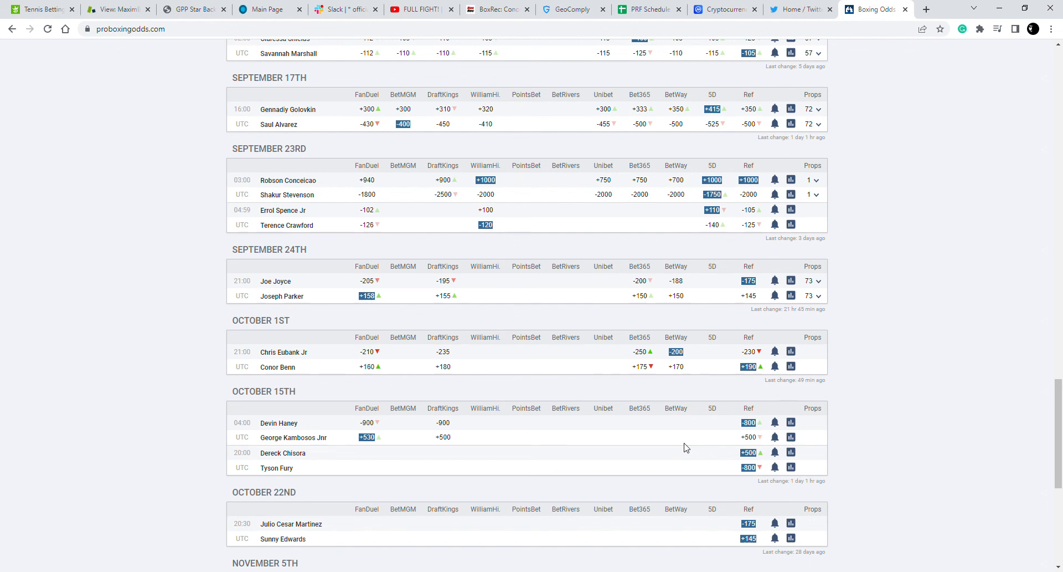
pyautogui.moveTo(497, 9)
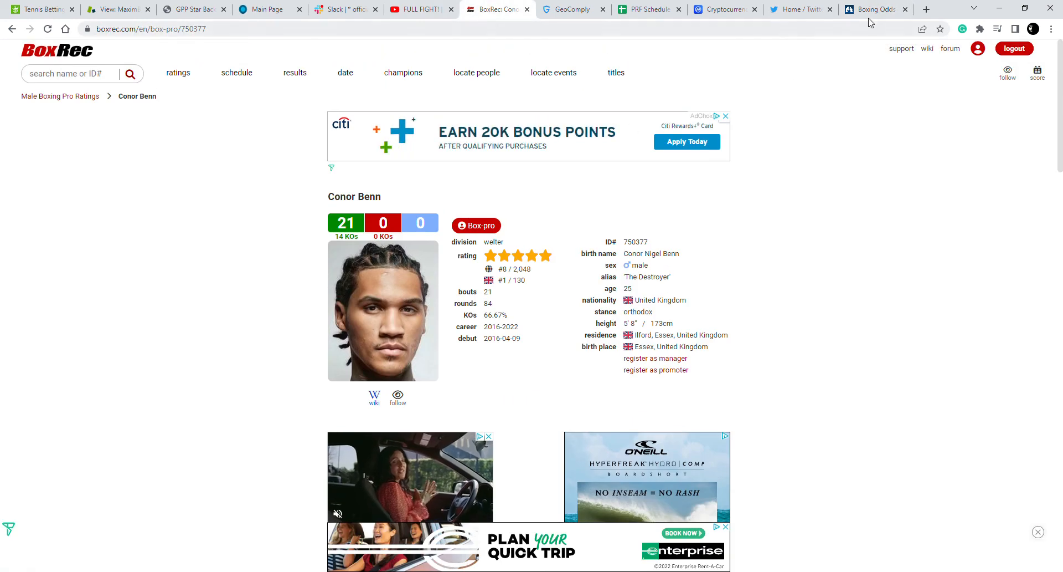
pyautogui.click(875, 9)
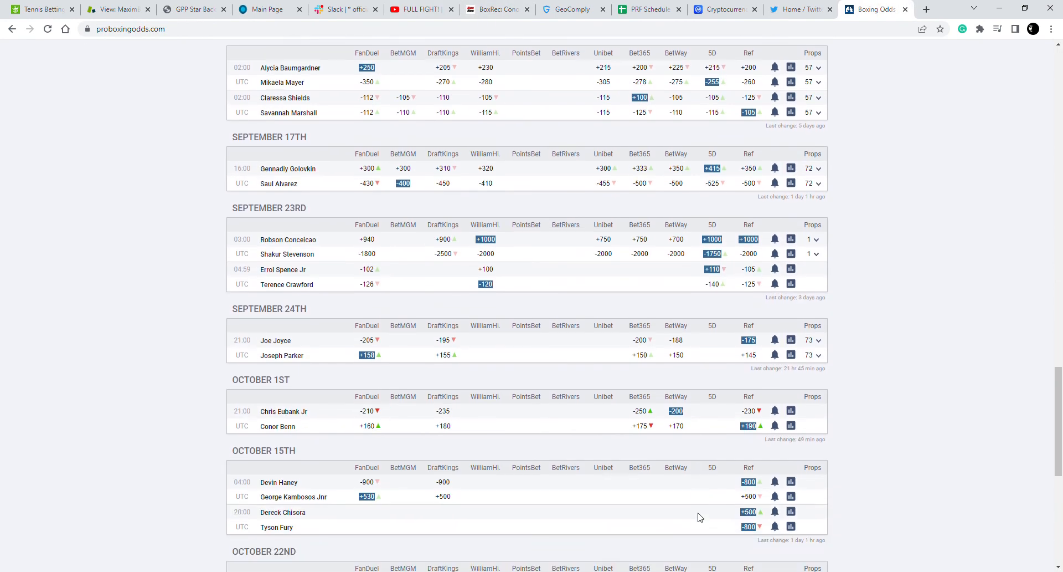